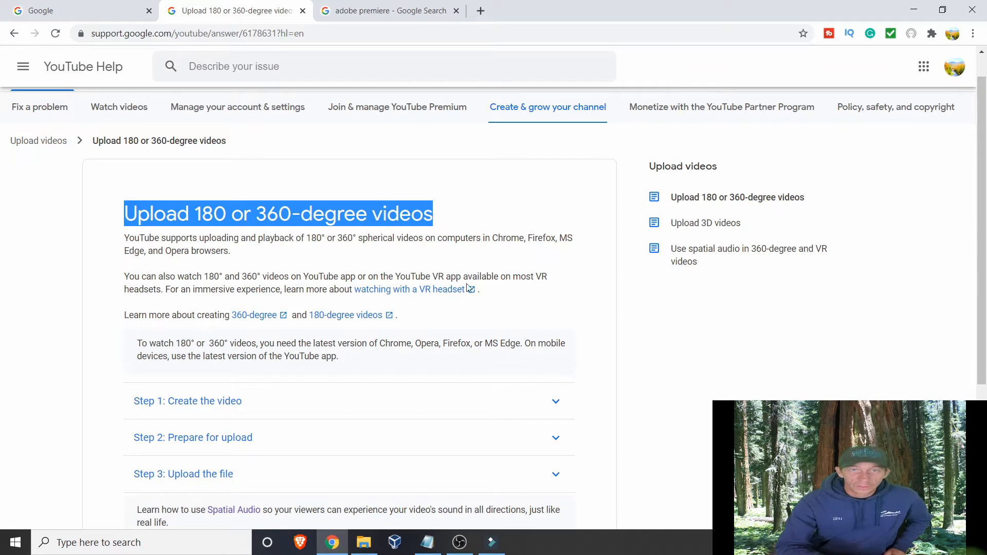
- Expand 'Step 2: Prepare for upload' in the YouTube 360-degree upload help article
scroll(down, 3)
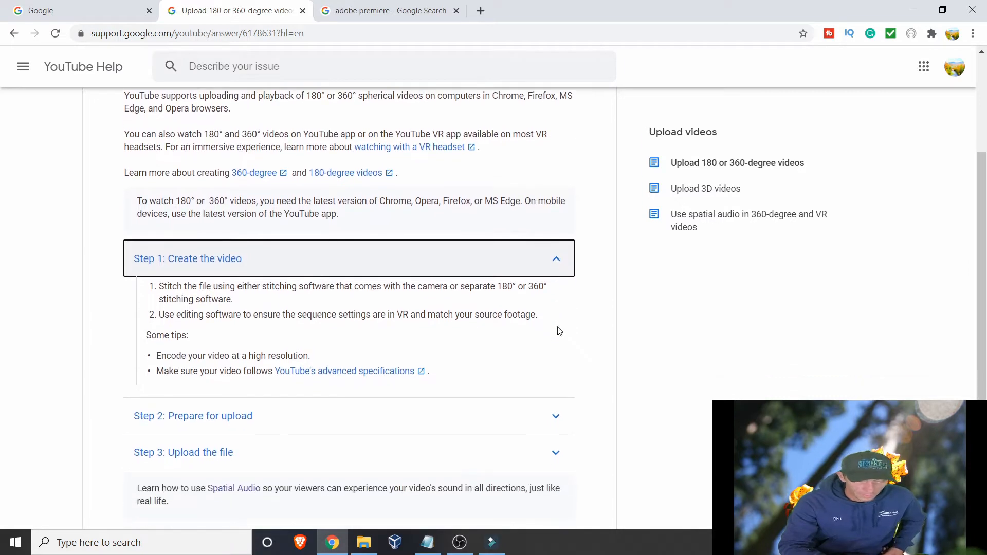
mouse_move(299, 315)
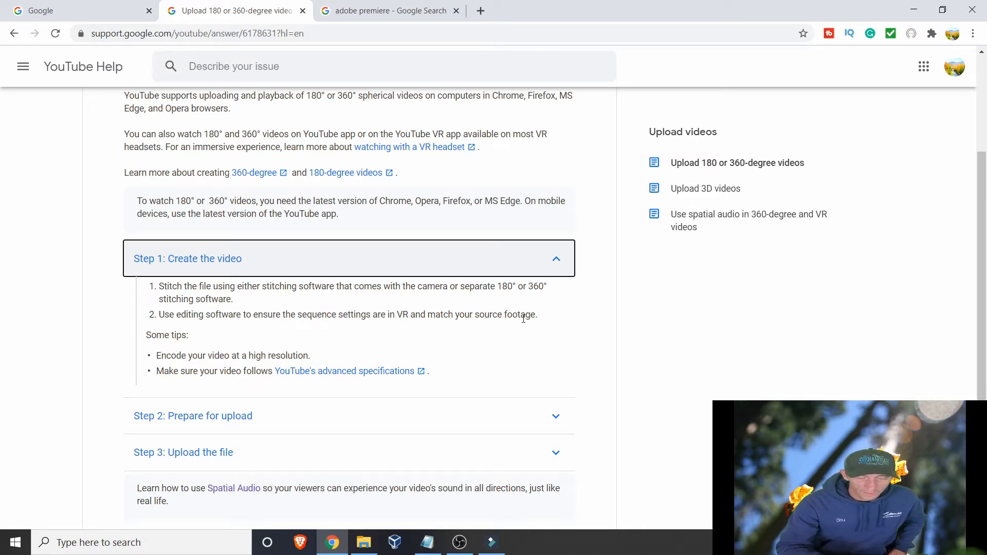
mouse_move(495, 331)
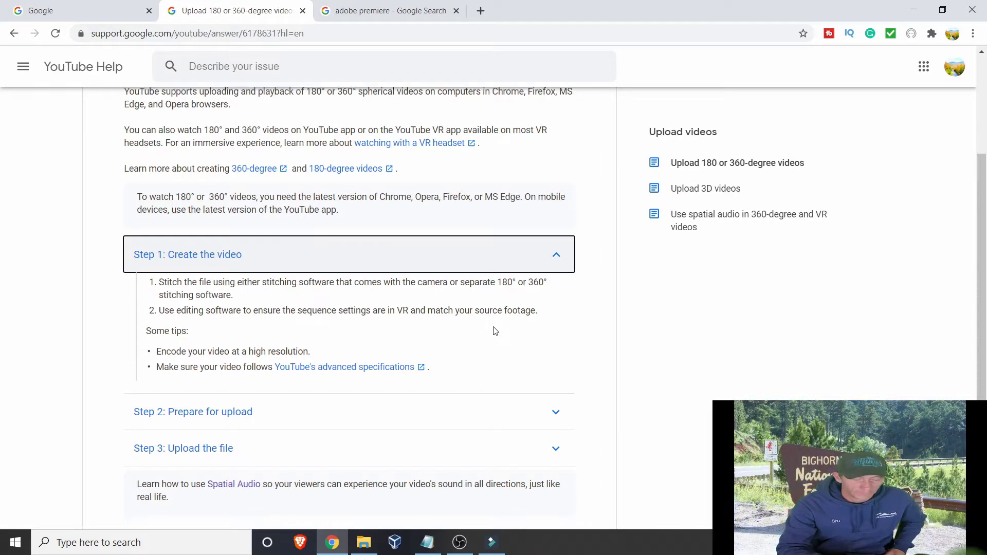
scroll(down, 3)
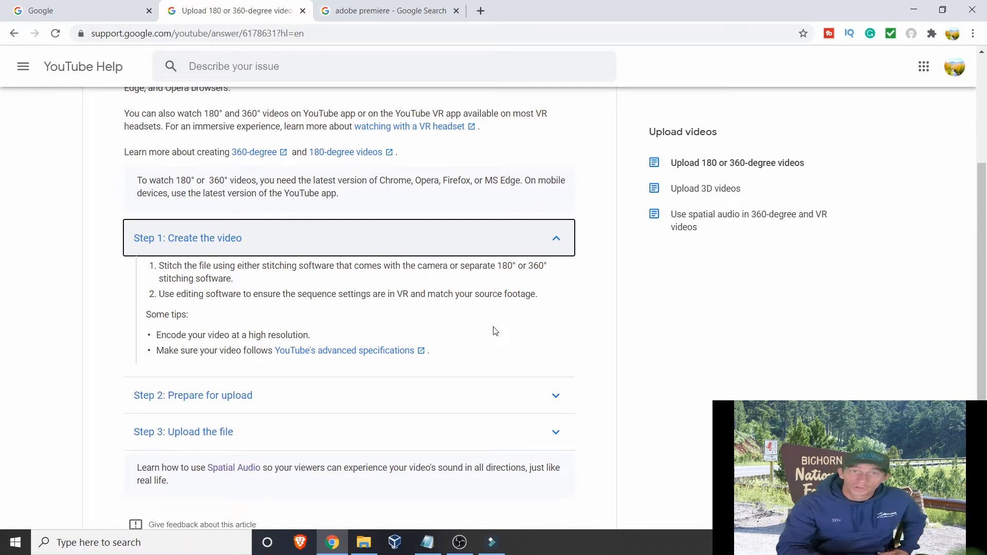
click(193, 394)
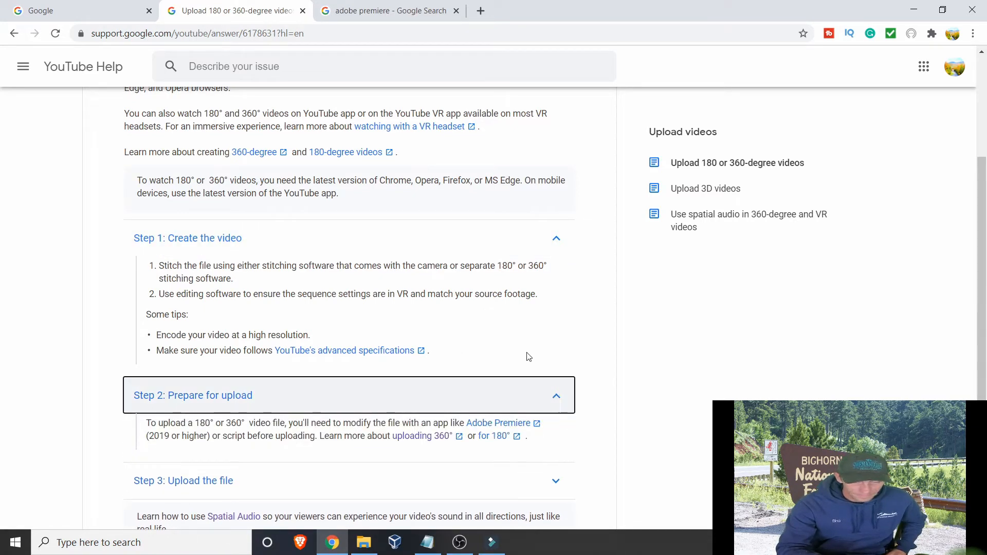
scroll(down, 3)
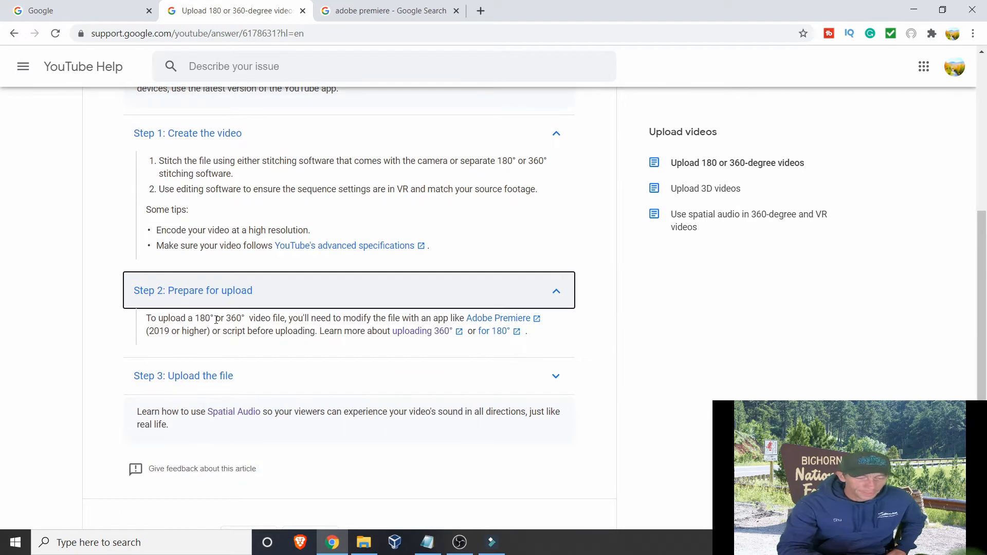
mouse_move(402, 319)
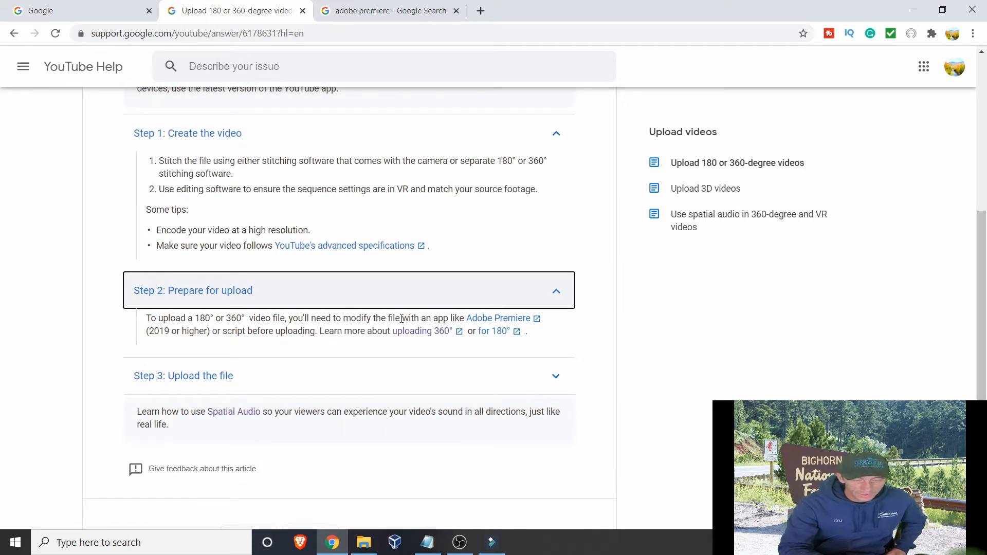
mouse_move(497, 318)
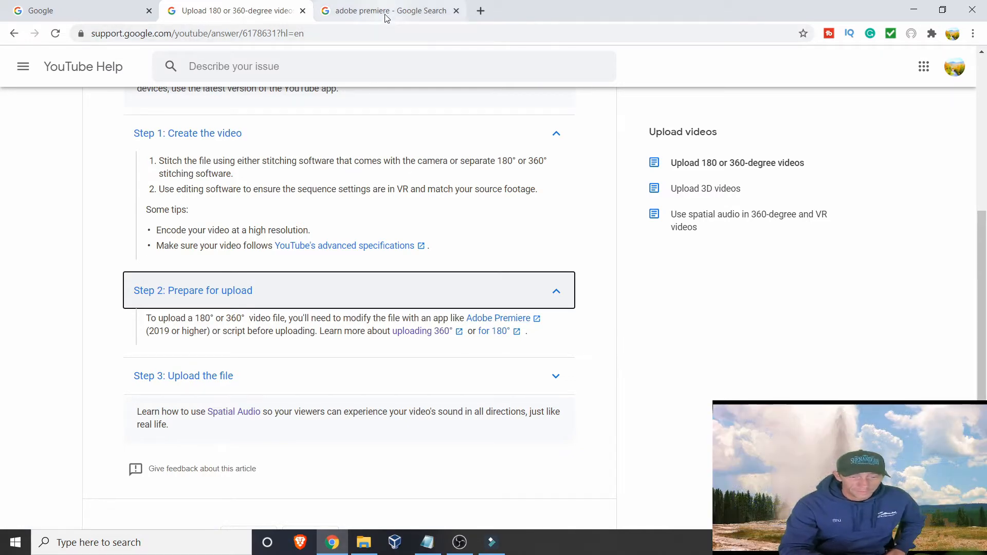
- Review the 'adobe premiere' Google results down to the knowledge panel, then return to Filmora
click(383, 11)
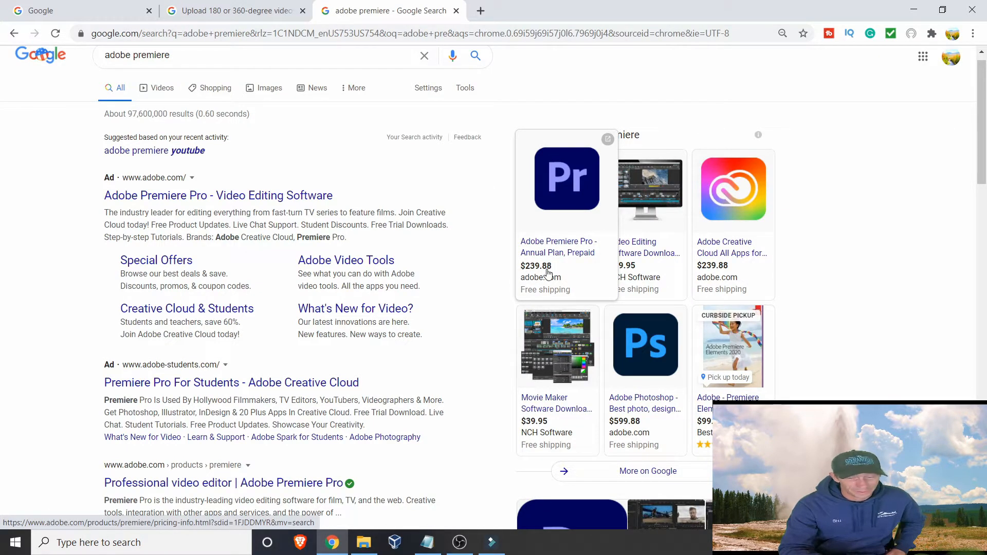
mouse_move(508, 275)
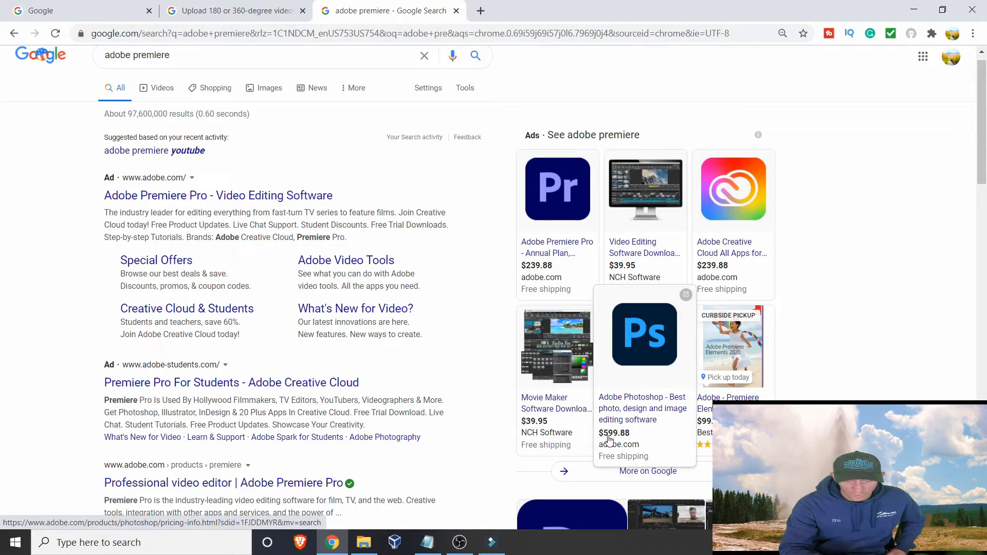
scroll(down, 3)
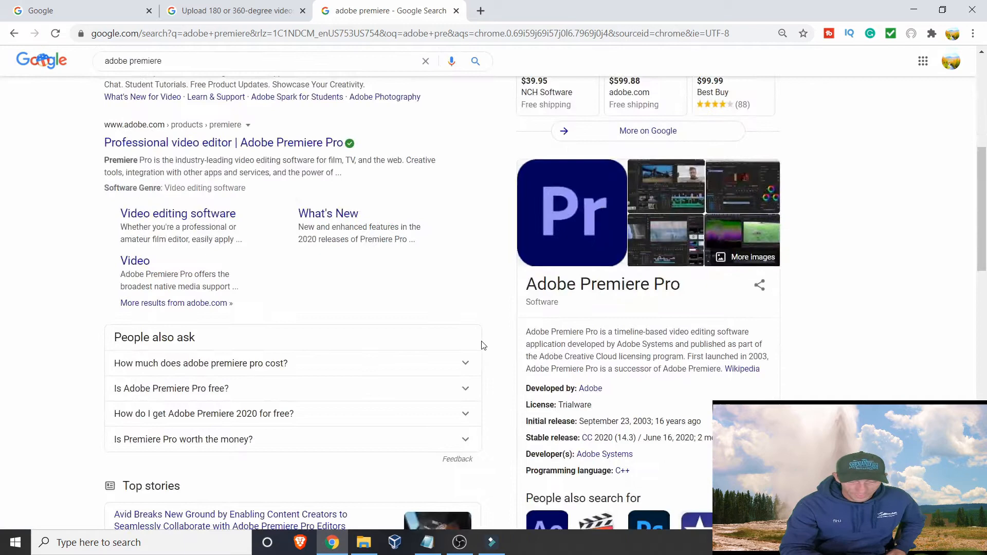
scroll(down, 3)
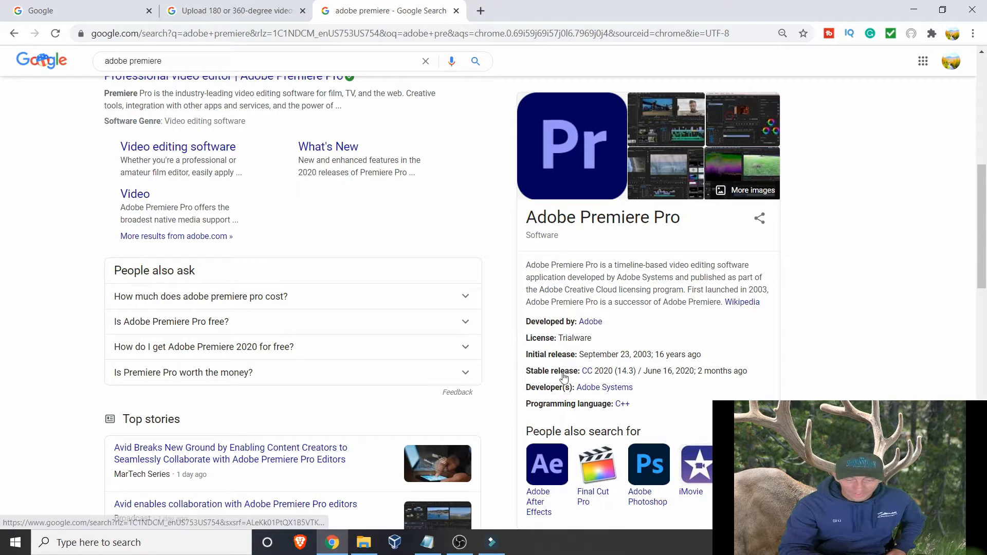
mouse_move(485, 252)
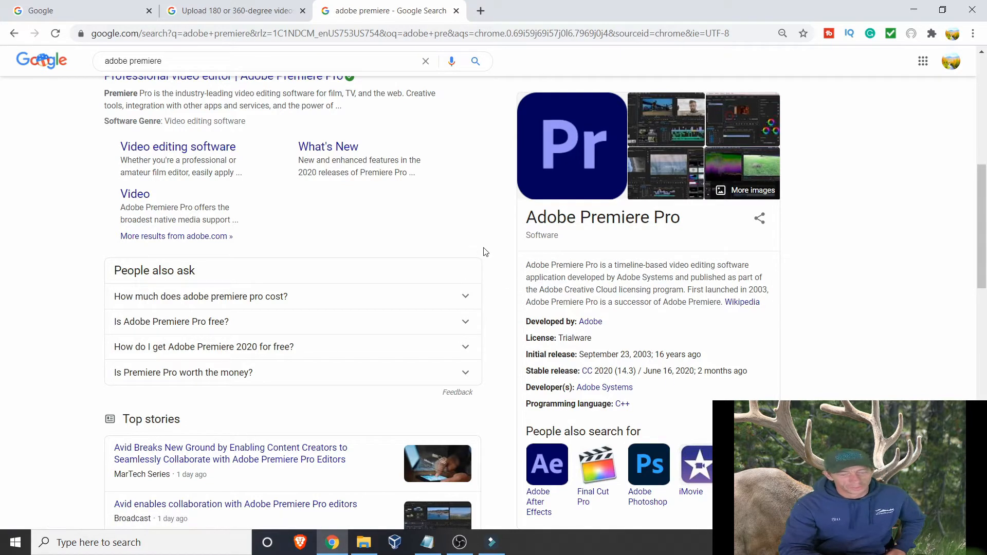
mouse_move(489, 235)
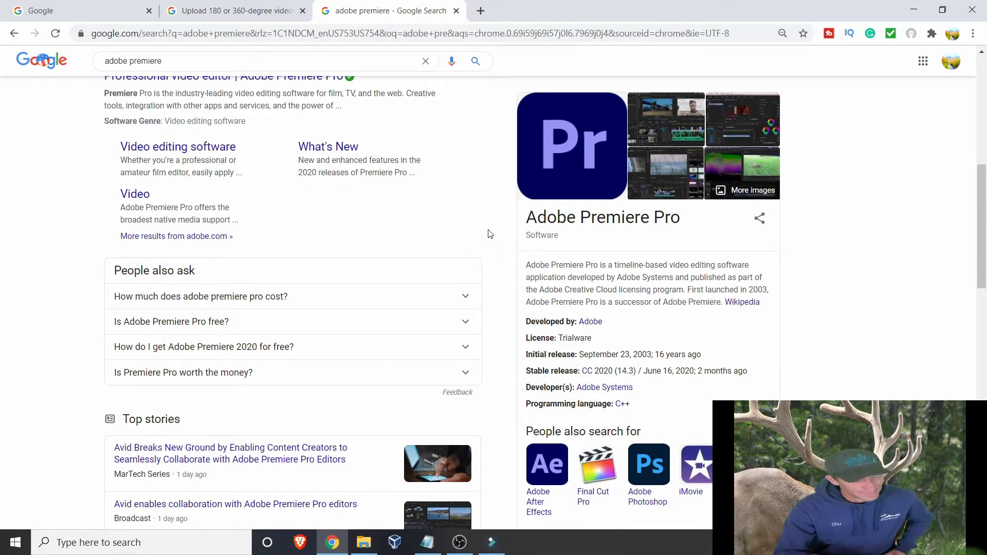
mouse_move(487, 531)
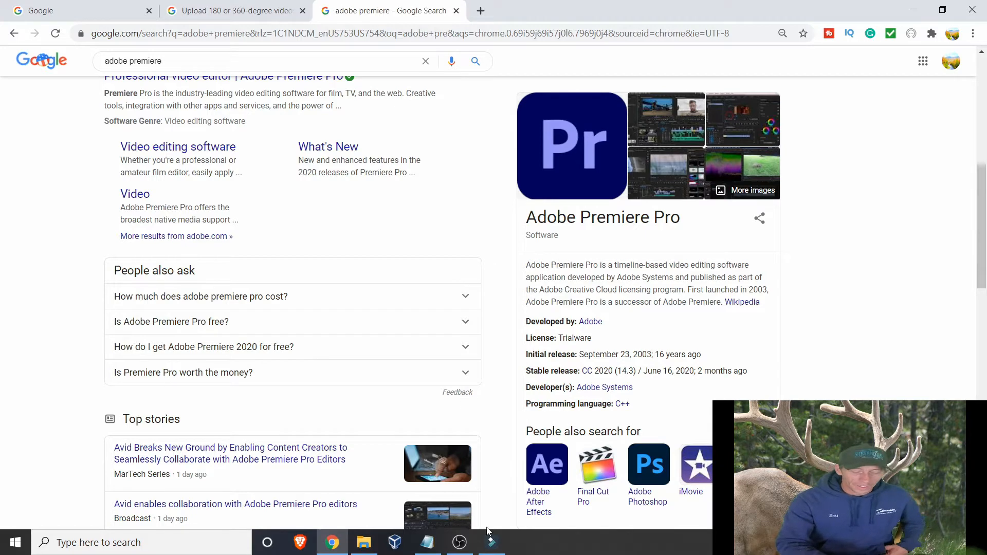
click(490, 541)
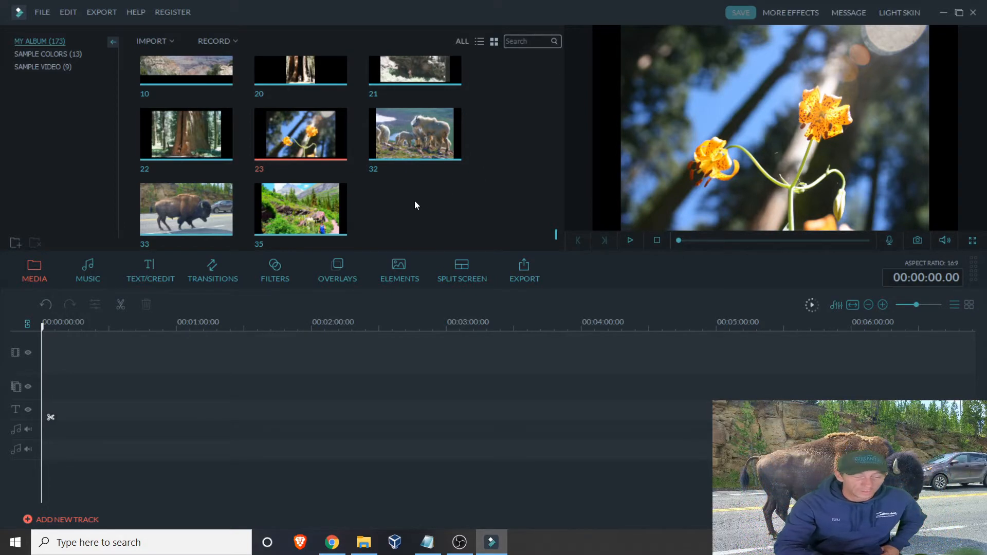
click(363, 542)
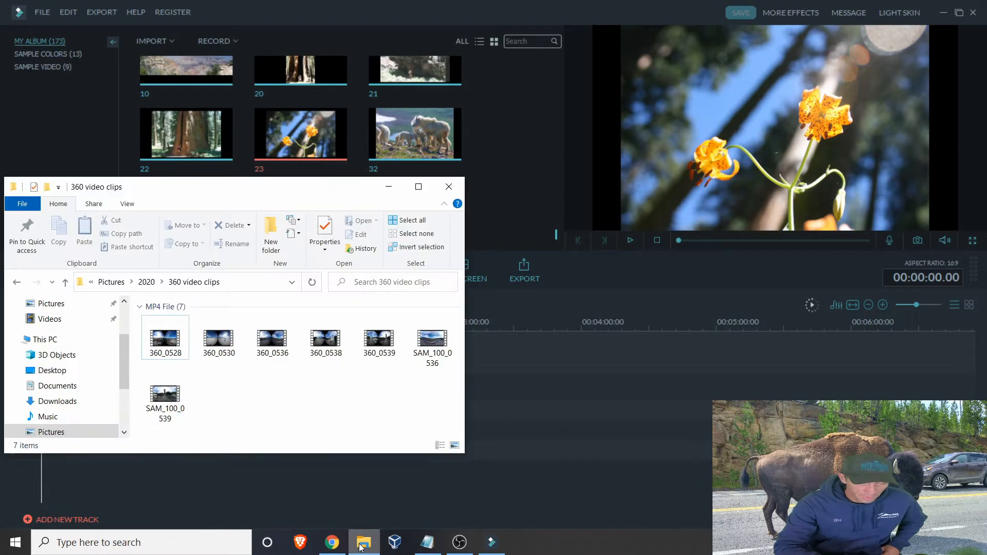
click(218, 333)
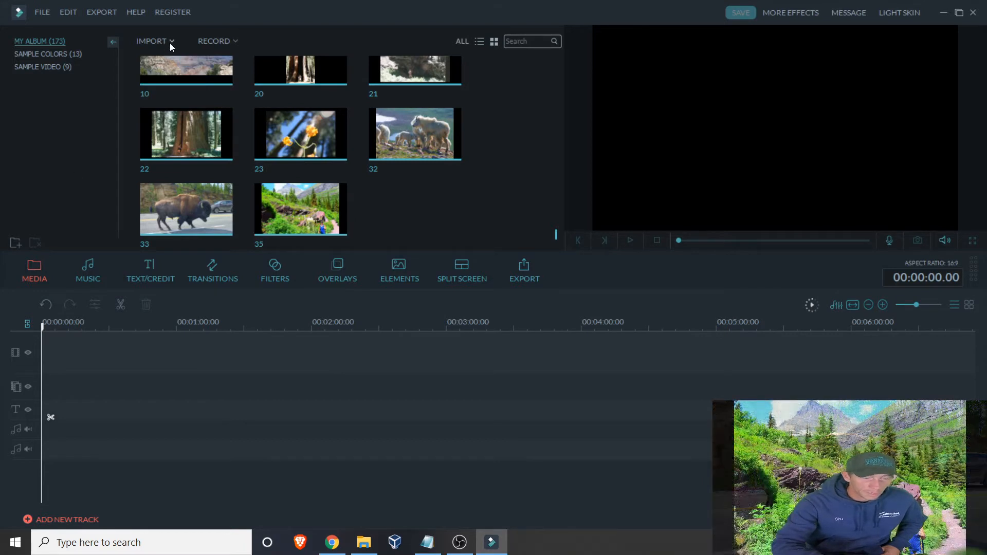
- Import all seven clips from the '360 video clips' folder via Import Media Files
click(152, 40)
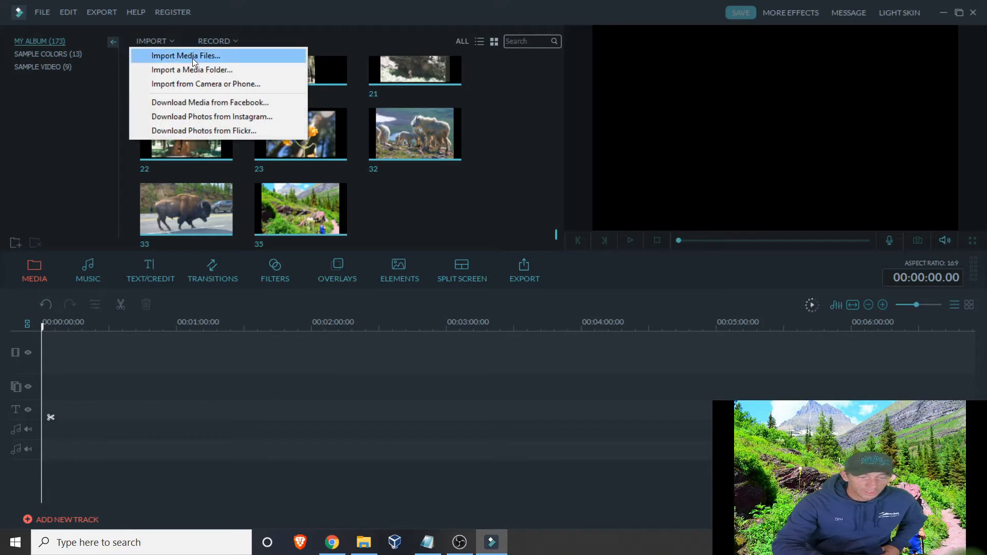
click(185, 56)
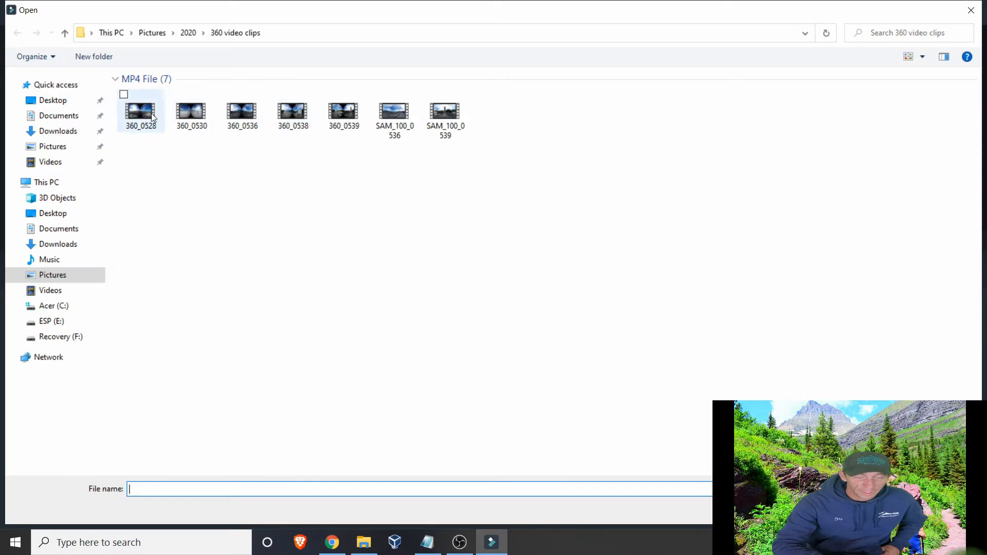
click(482, 115)
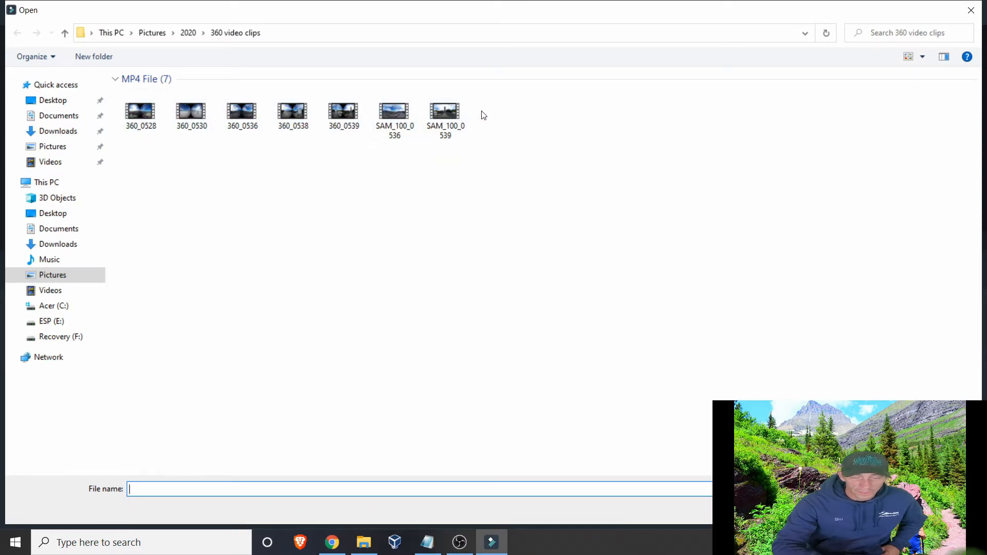
key(ctrl+a)
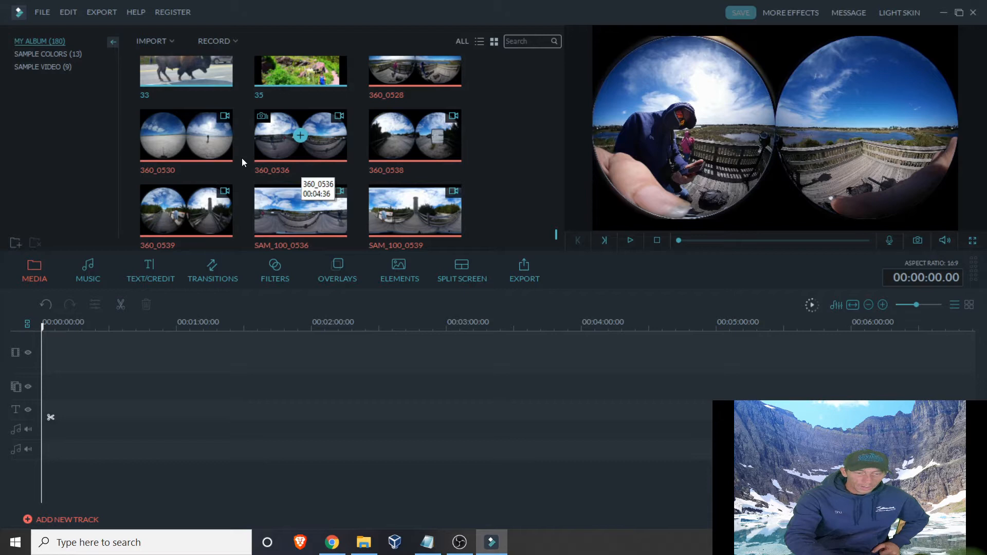
mouse_move(415, 135)
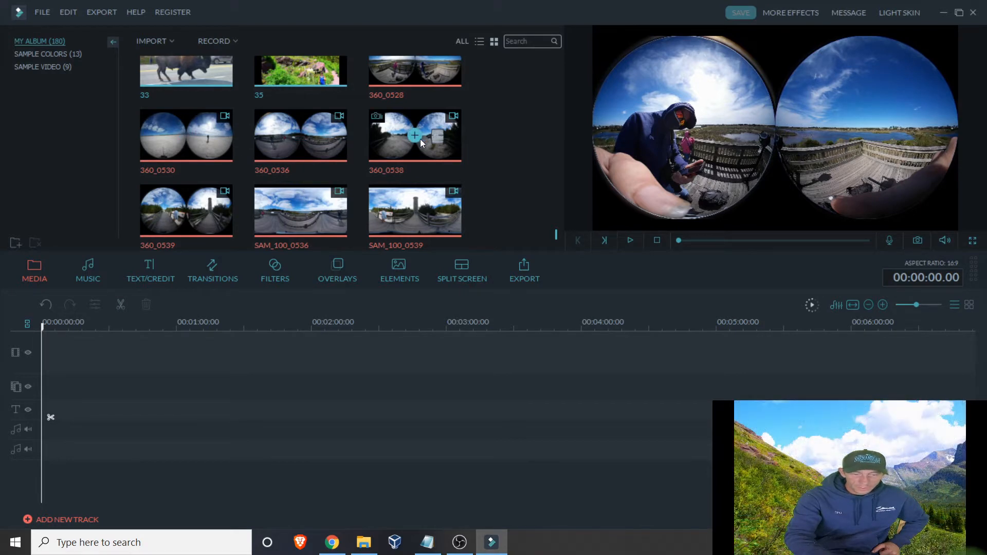
mouse_move(402, 131)
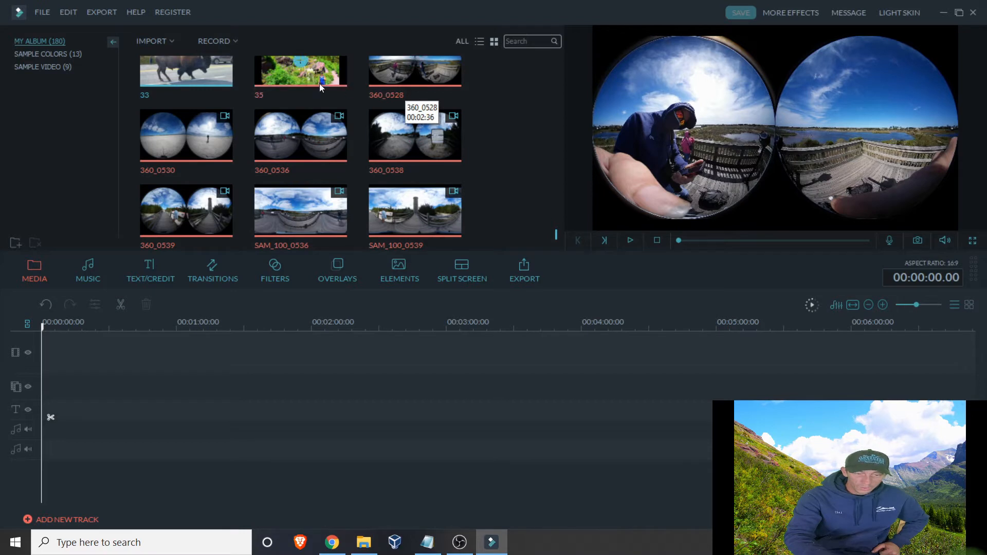
mouse_move(255, 107)
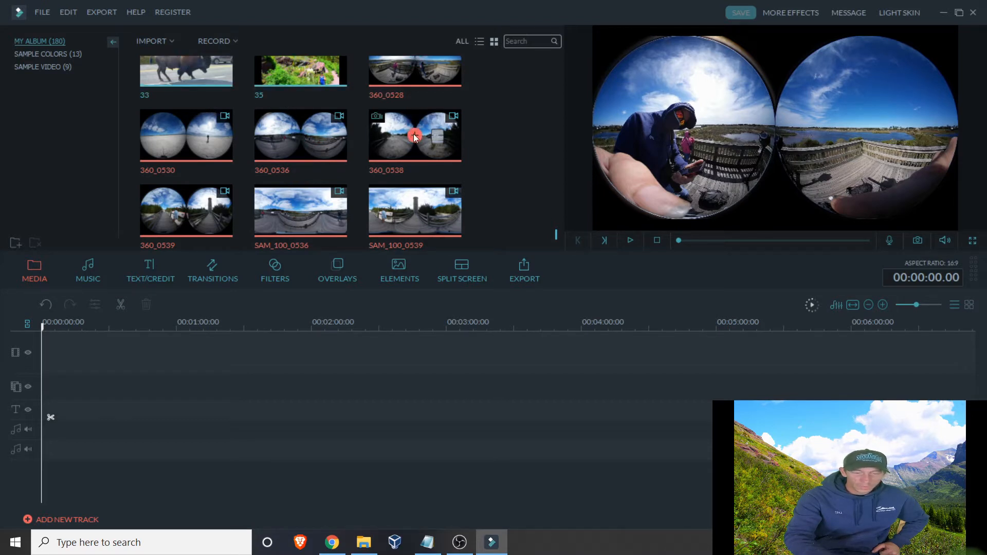
- Select the 360_0538 clip, then play and pause the timeline preview
click(414, 134)
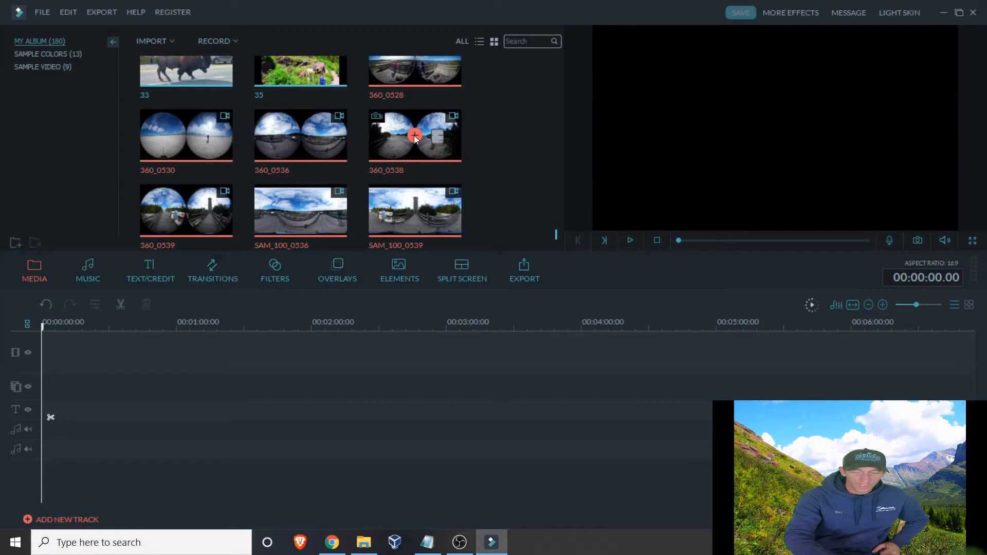
mouse_move(84, 341)
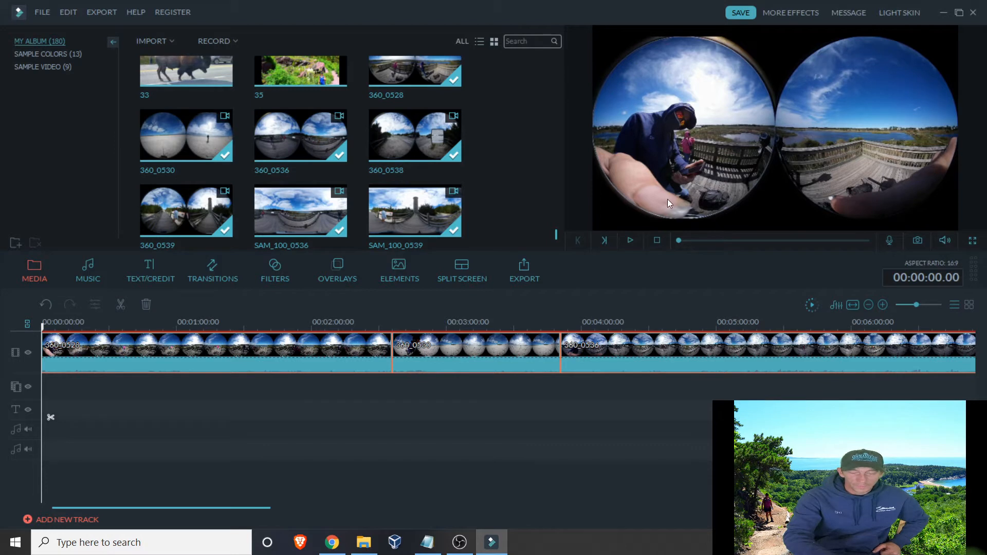
mouse_move(691, 142)
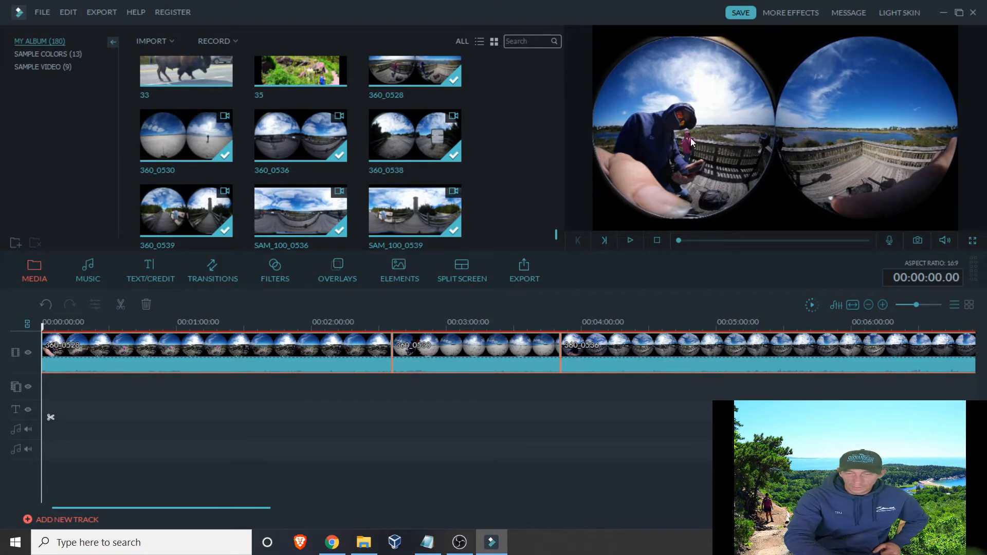
mouse_move(677, 134)
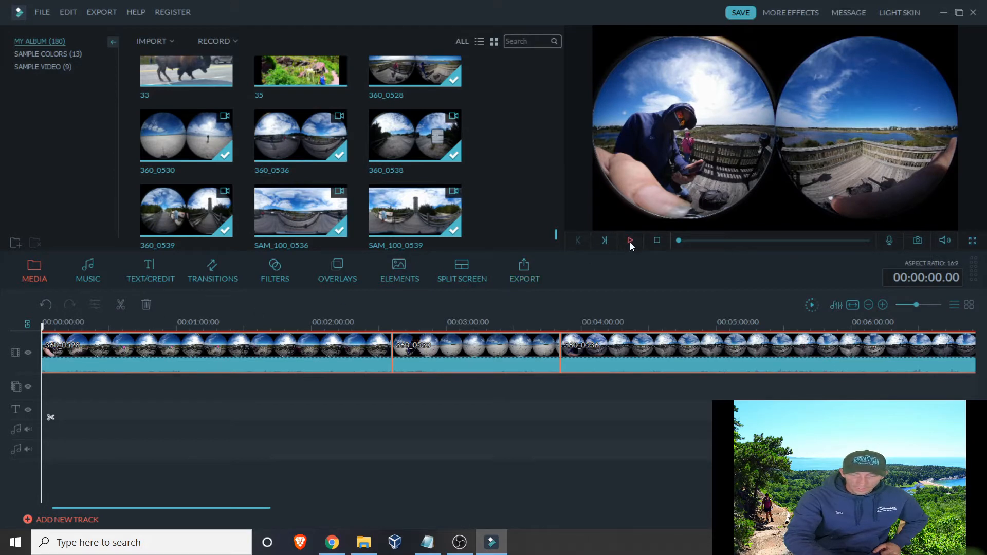
mouse_move(630, 240)
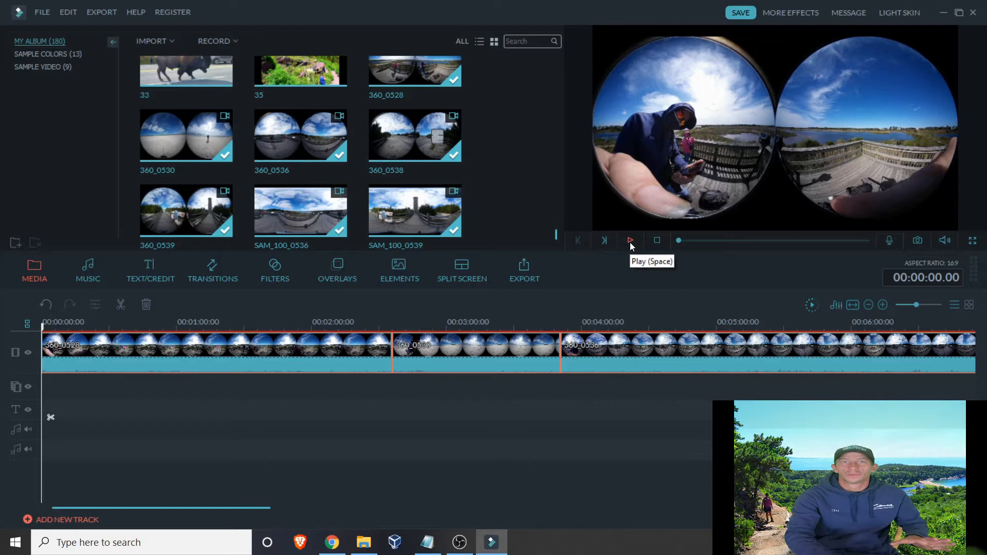
click(630, 240)
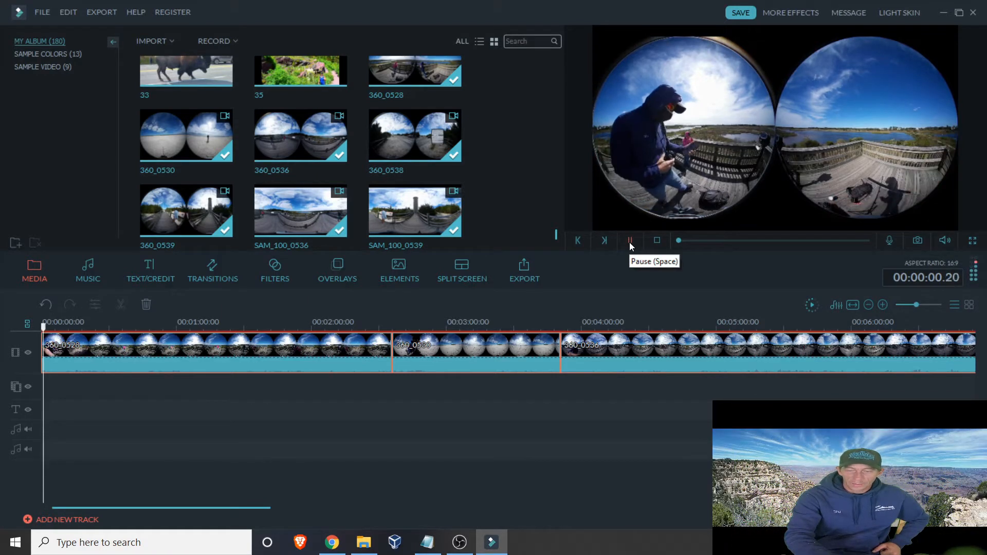
click(630, 240)
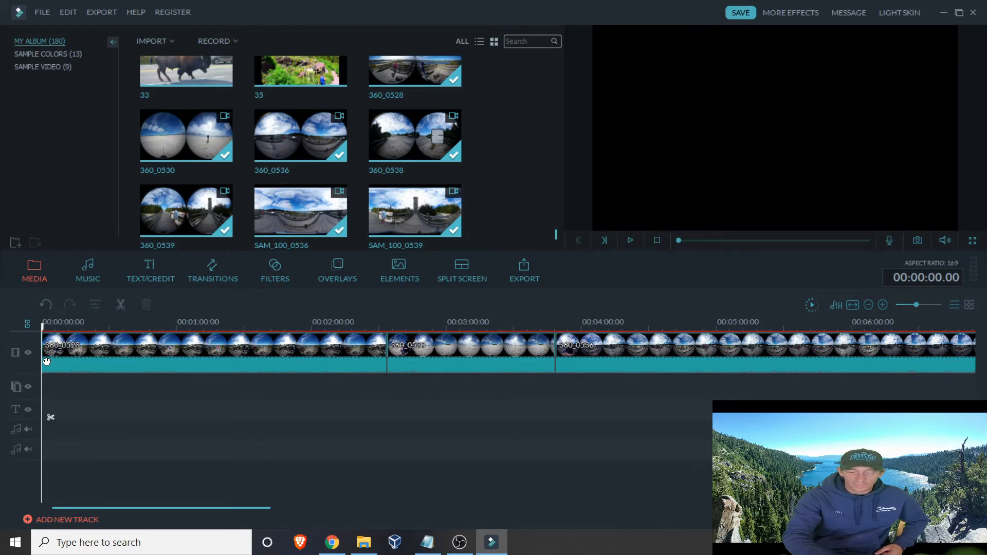
- Play the preview and jump ahead to about 3:51, into the third clip
click(629, 240)
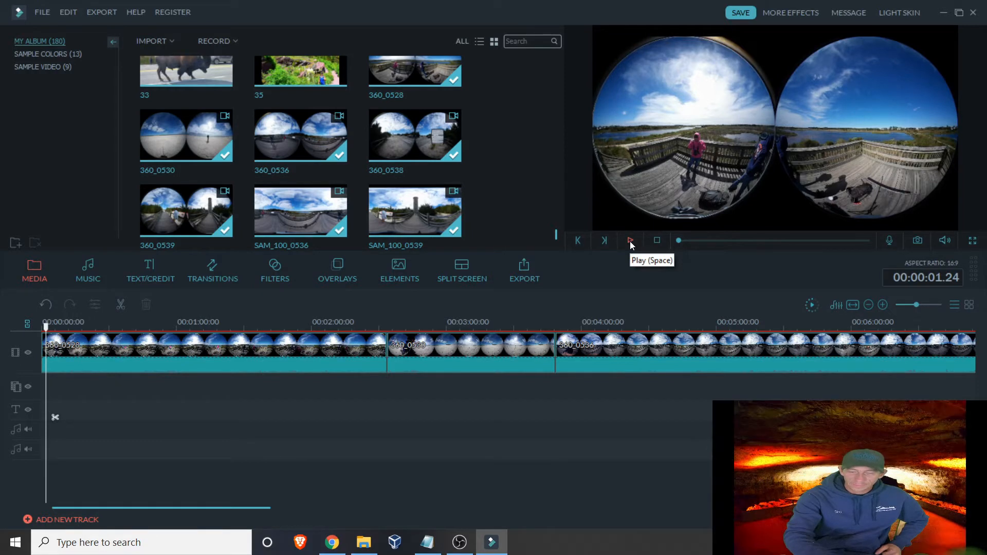
click(629, 241)
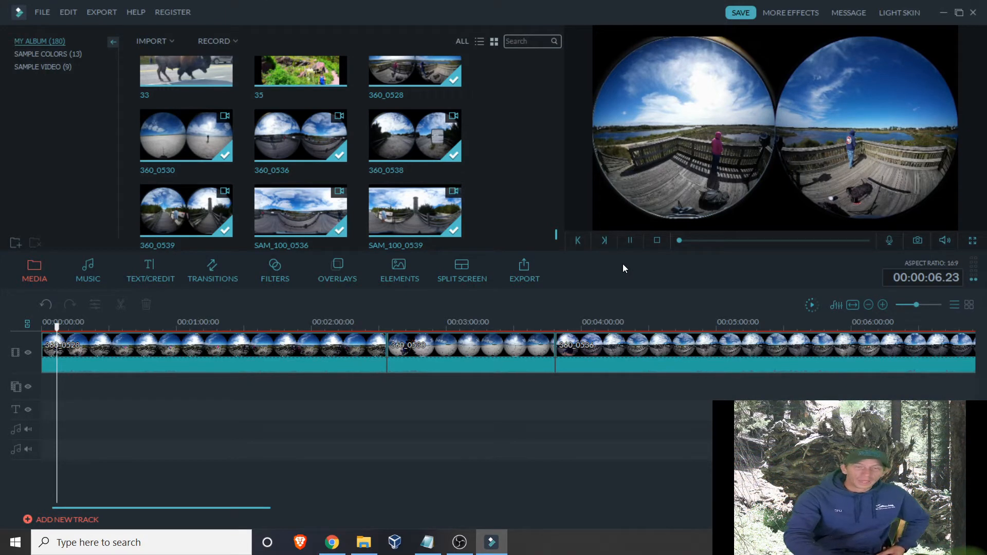
click(562, 322)
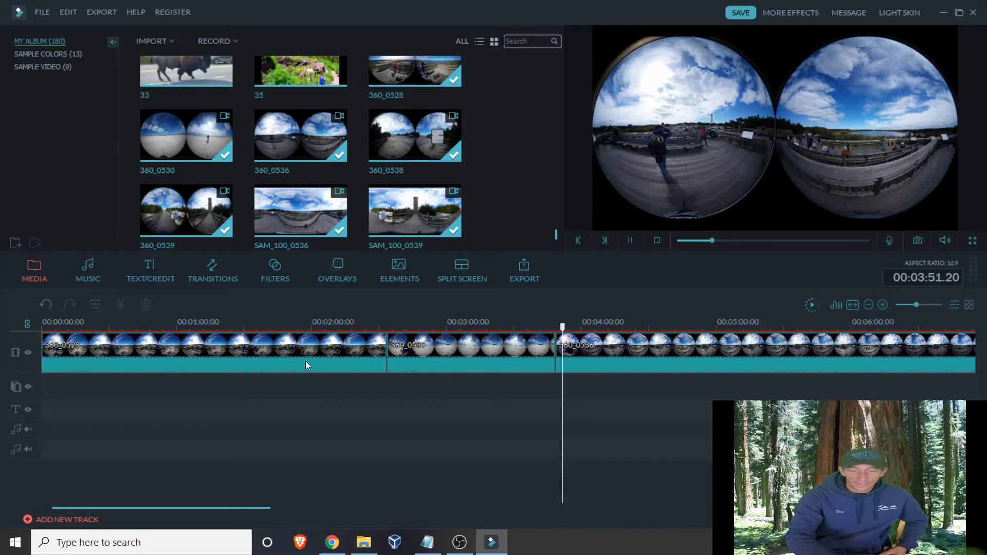
- Add 'Earth - The Rhythm Of Memories' from the Music library onto the audio track
click(86, 269)
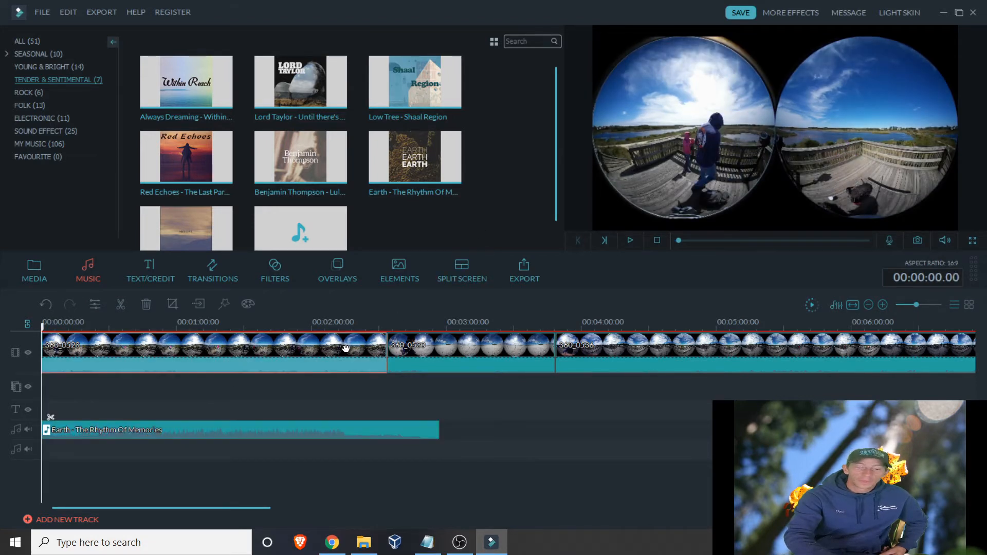
mouse_move(377, 332)
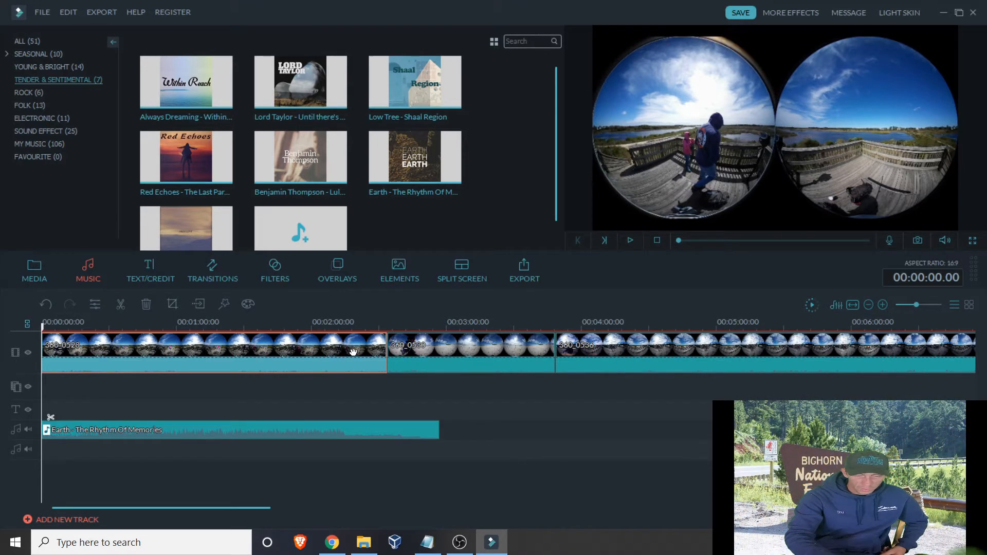
- Browse the Transitions library and preview playback across the first clip join, pausing near 2:35
click(213, 268)
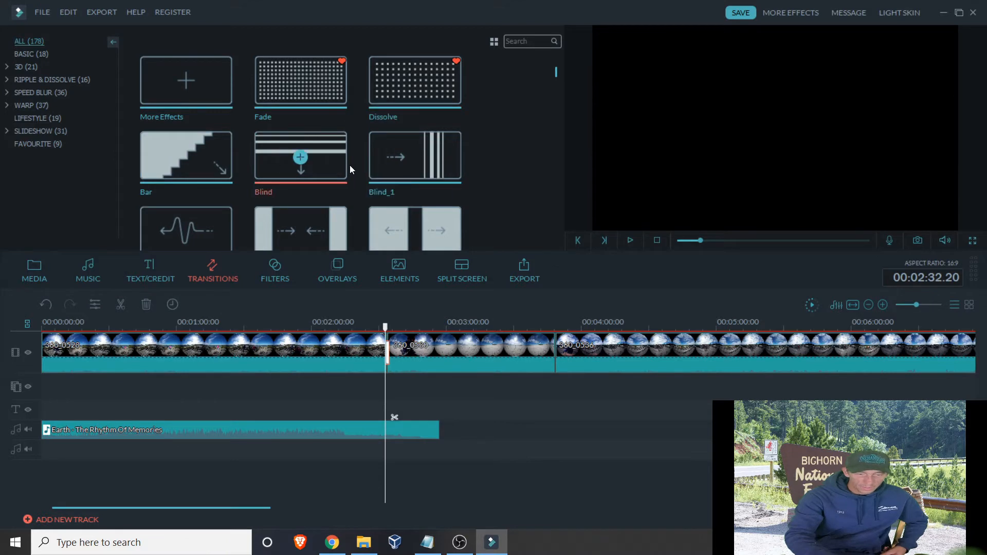
scroll(down, 3)
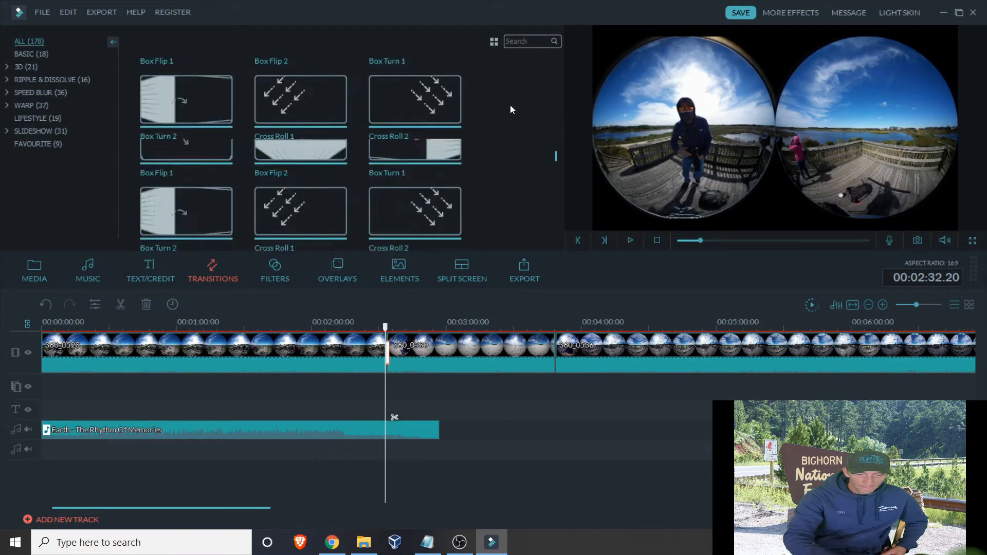
scroll(down, 3)
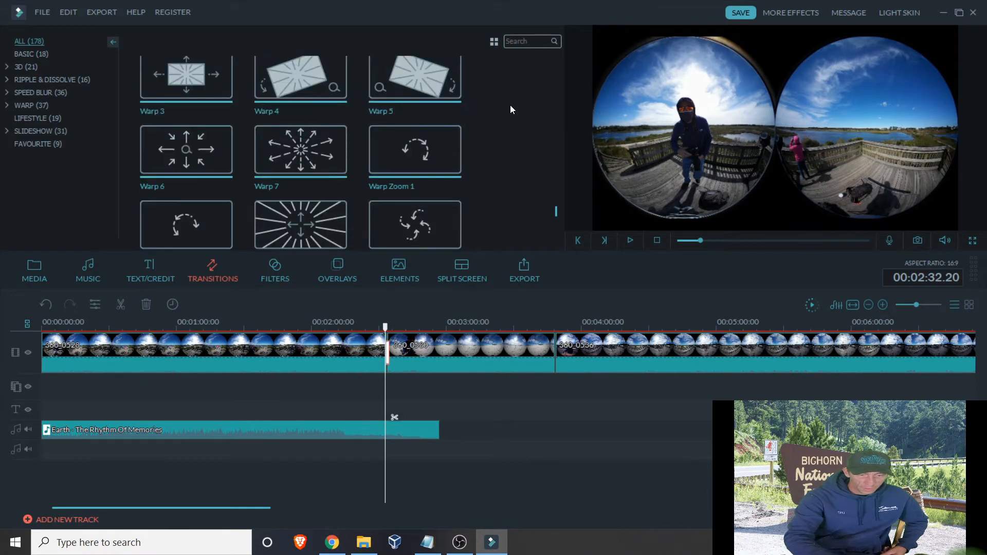
scroll(down, 3)
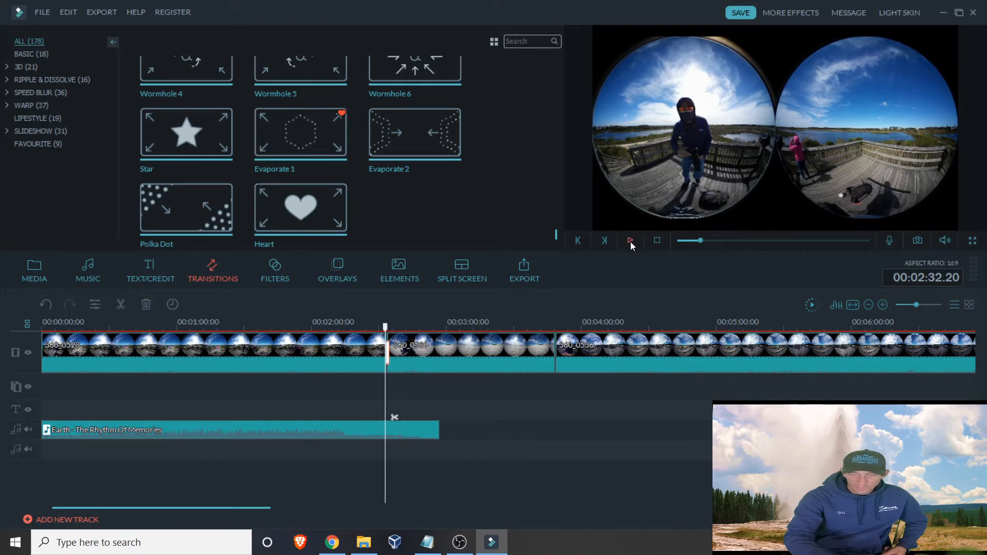
click(630, 239)
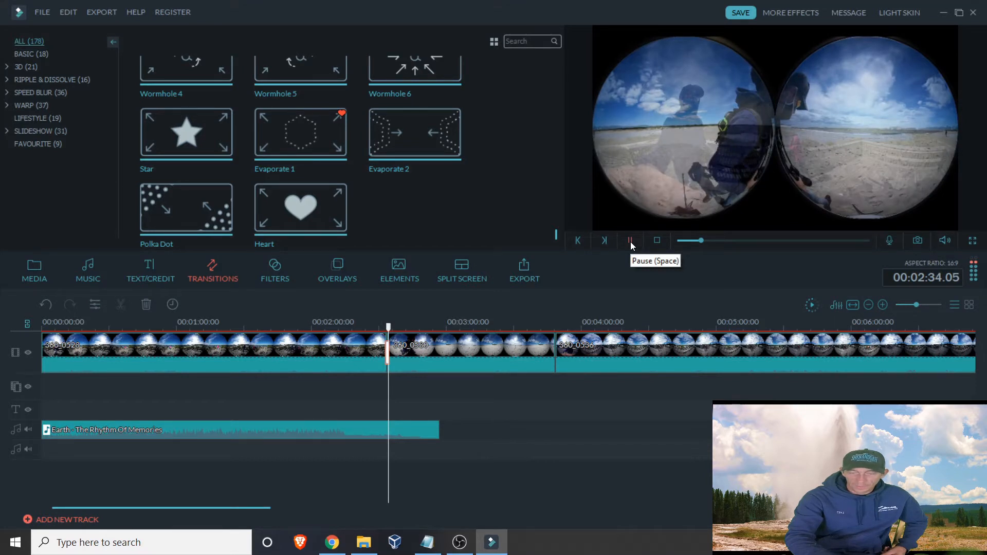
click(629, 240)
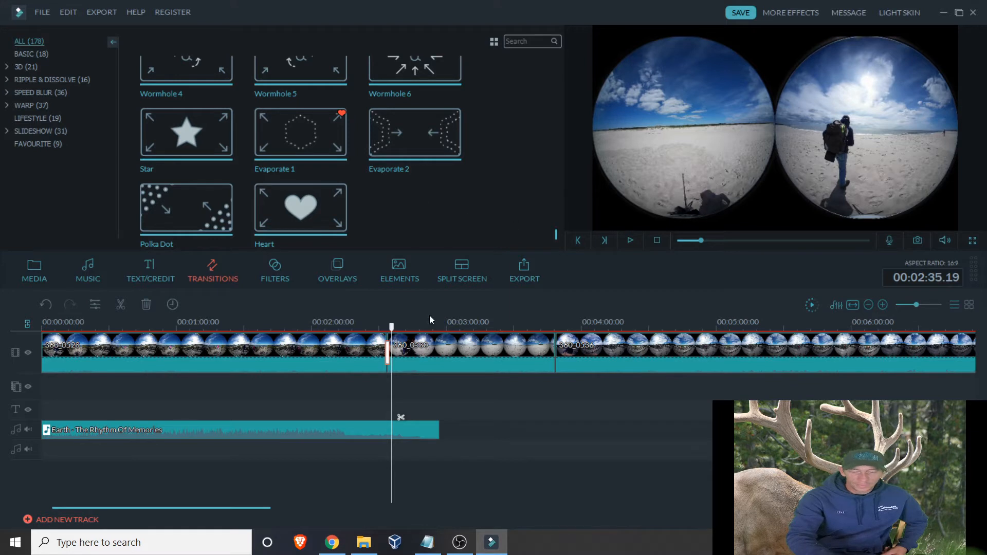
mouse_move(634, 351)
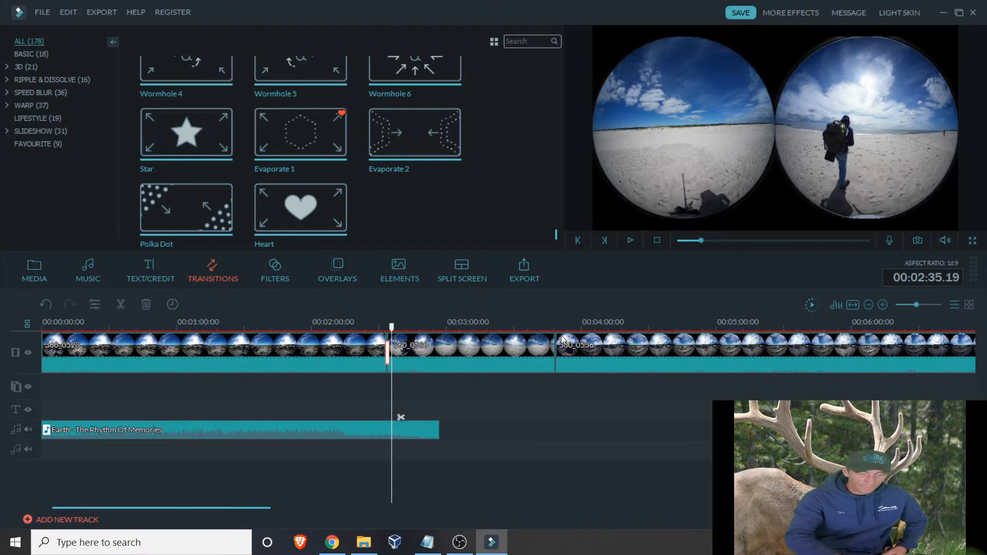
mouse_move(497, 371)
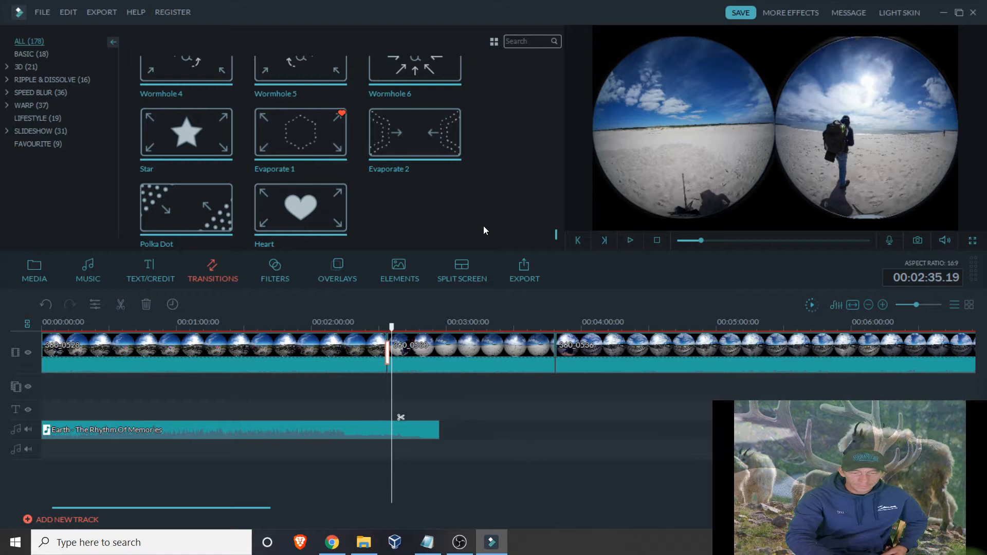
mouse_move(447, 355)
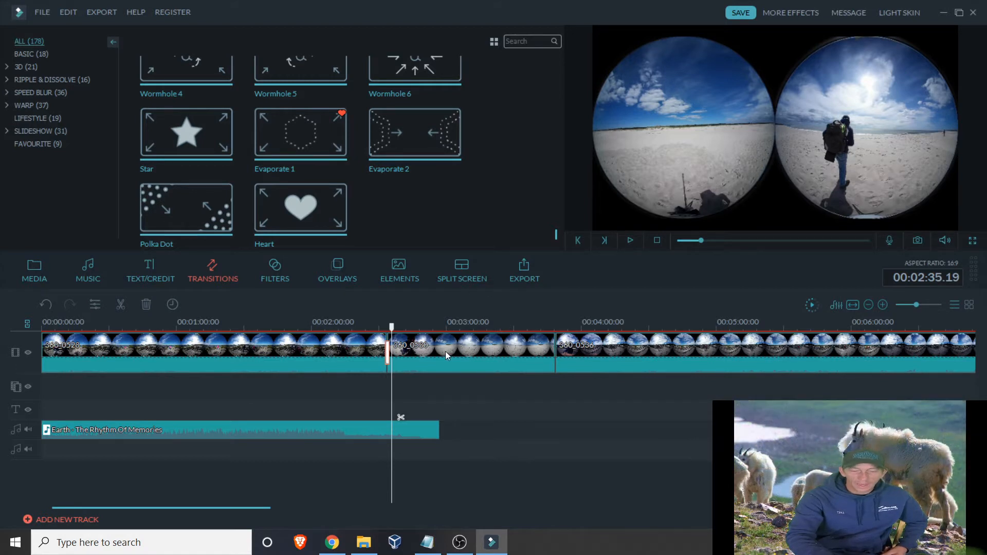
mouse_move(523, 269)
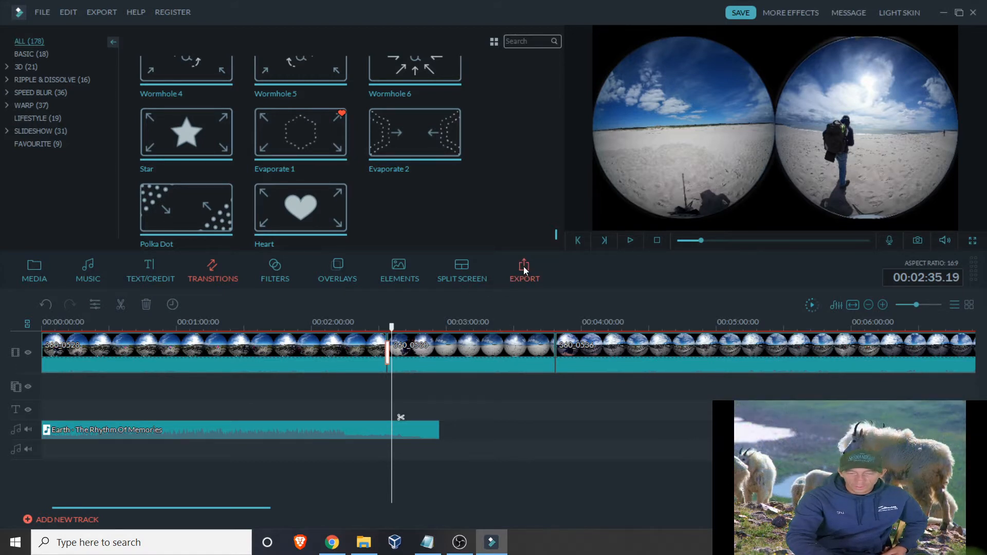
- Start an MP4 export named '360 Cape May'
click(524, 269)
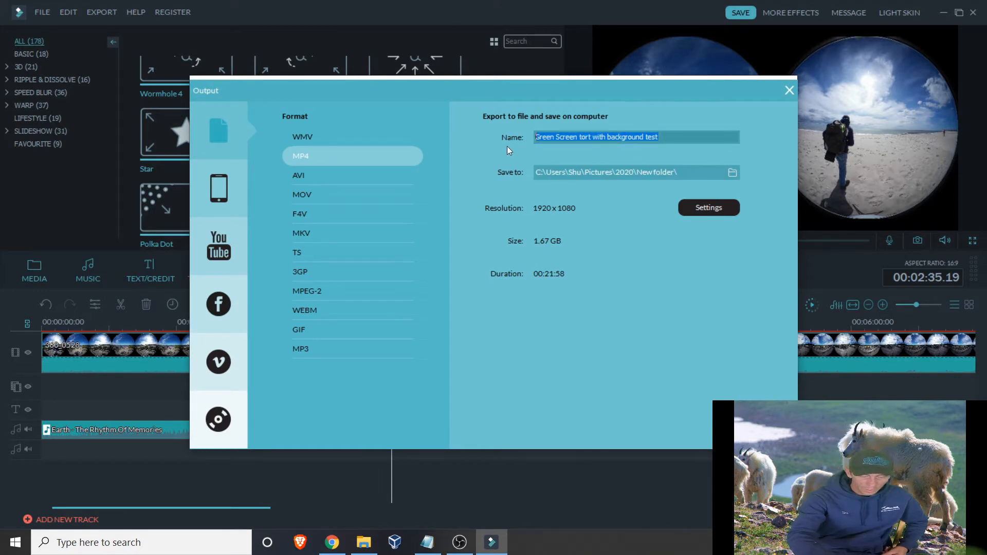
text(36)
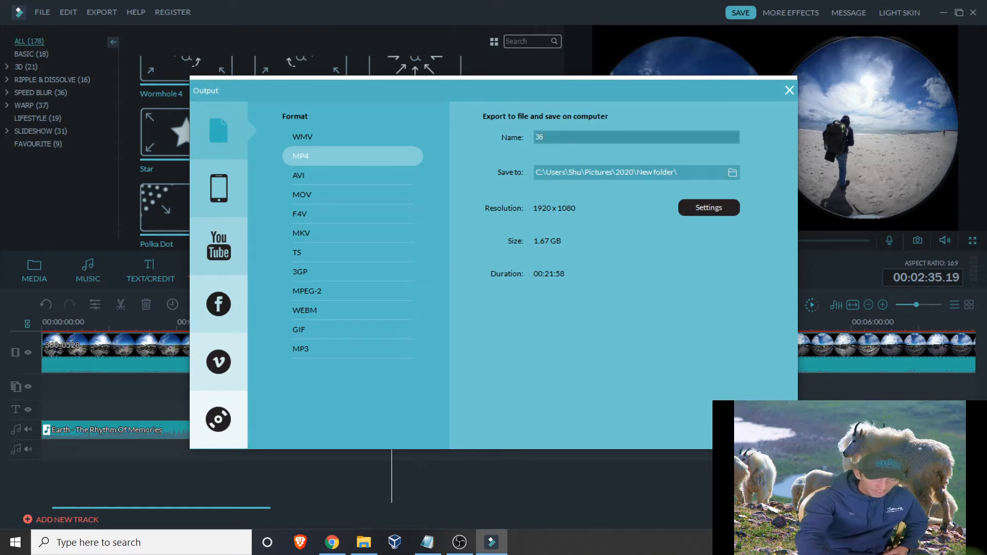
text(0)
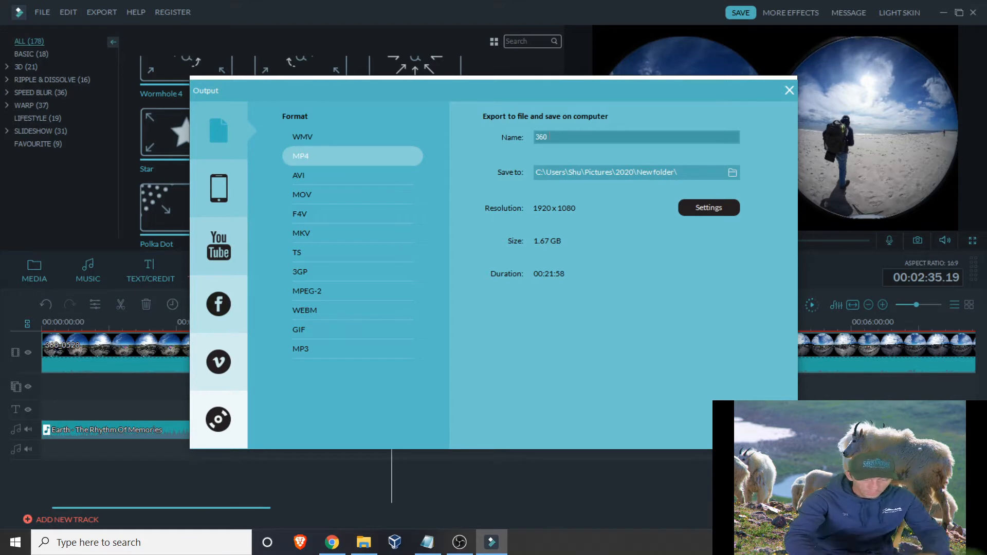
text(Cape M)
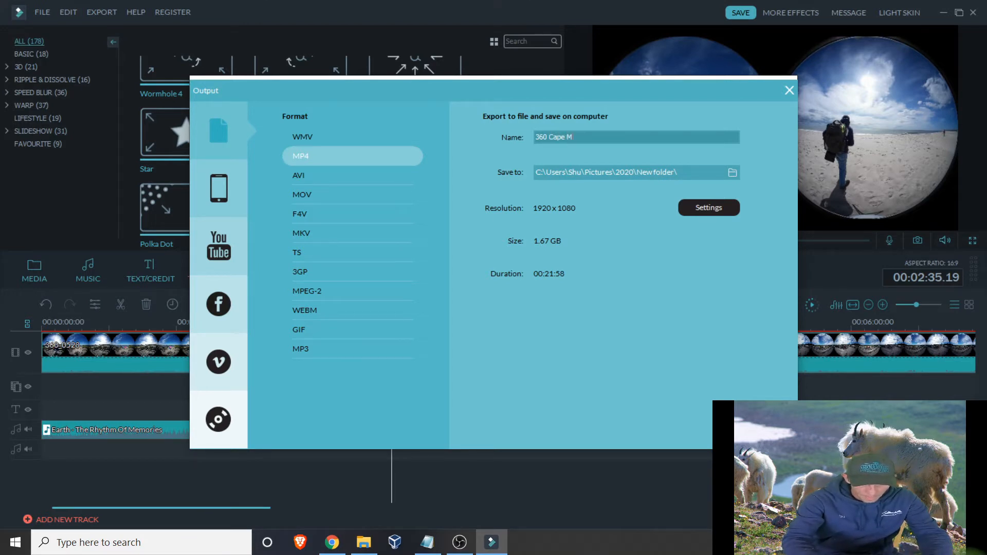
text(ay)
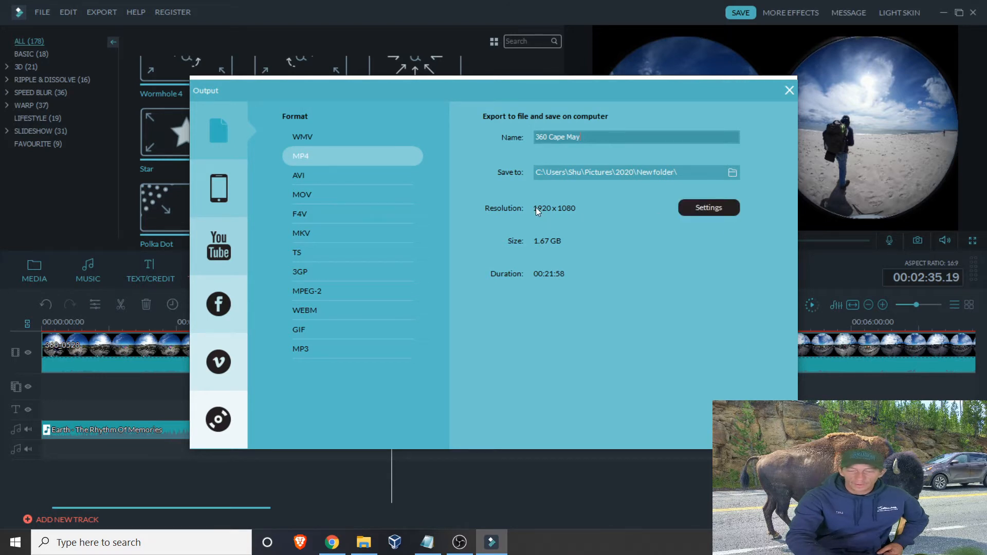
- Confirm Best quality at 1920x1080 in the export settings, then close the Output window
click(707, 207)
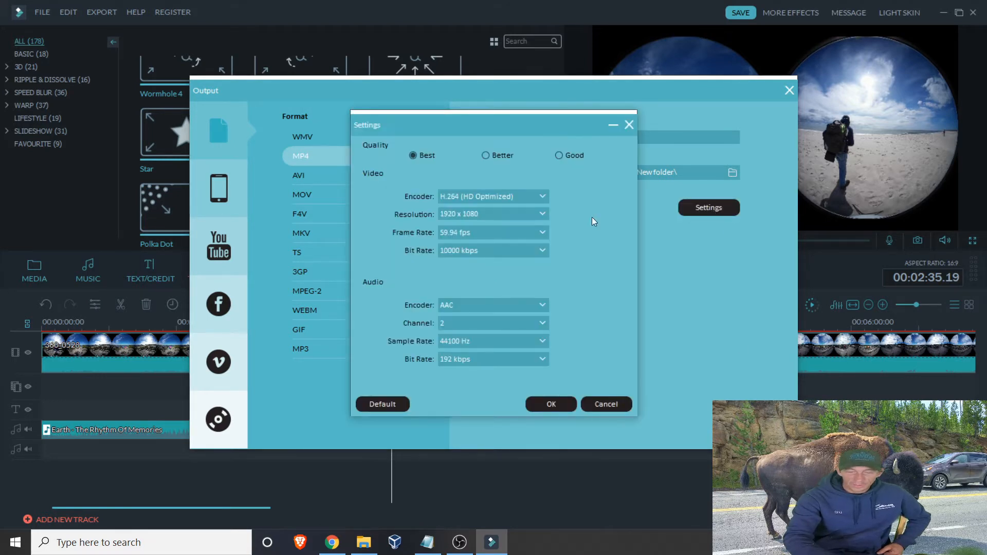
mouse_move(543, 363)
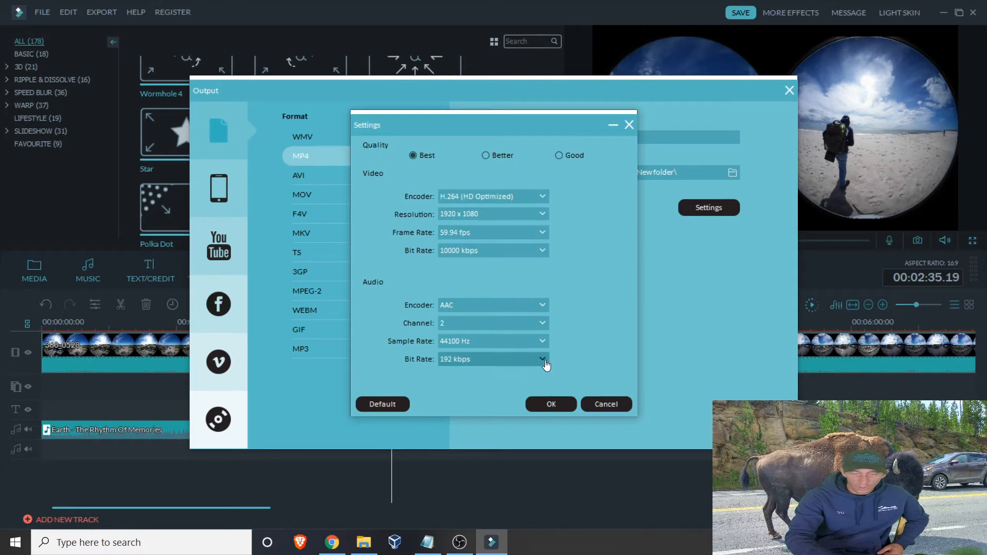
mouse_move(515, 190)
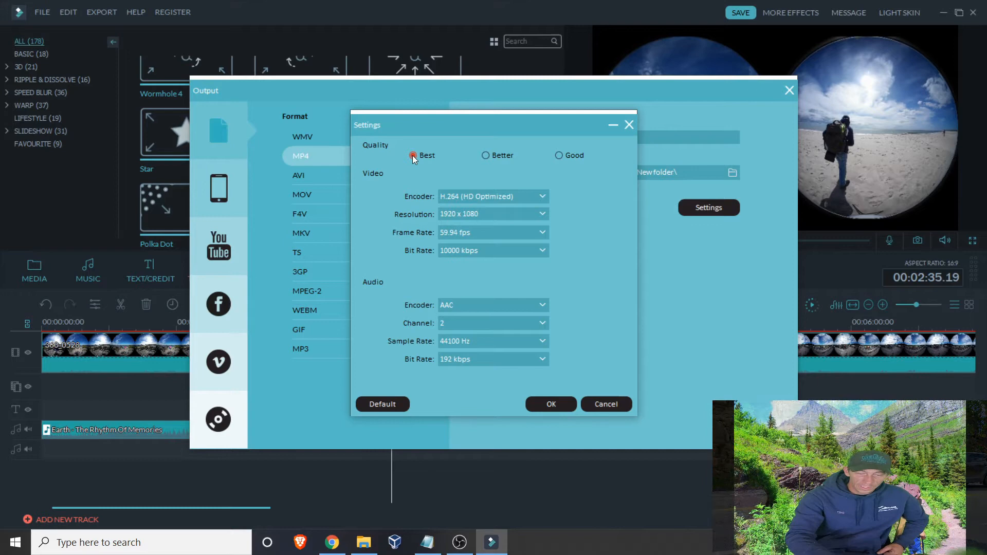
click(549, 404)
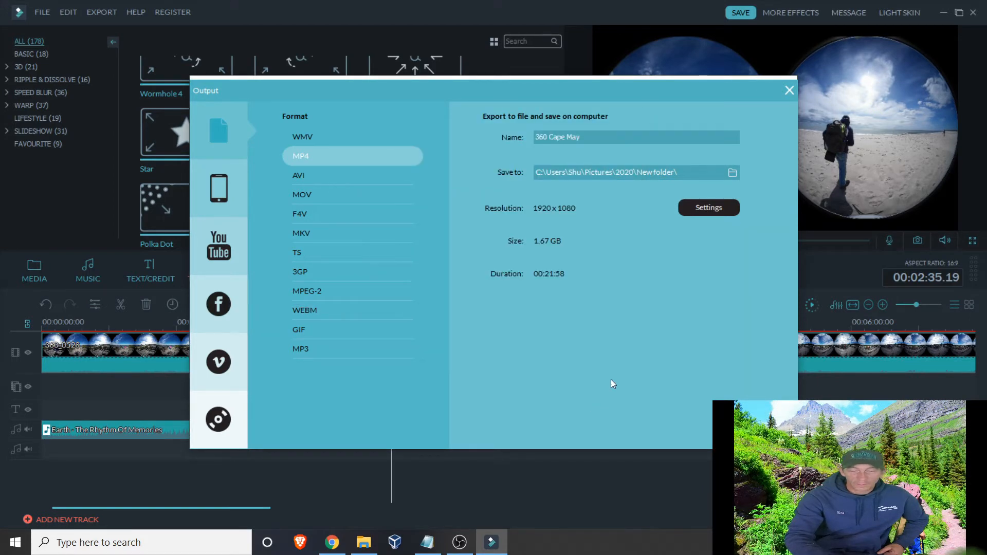
mouse_move(783, 135)
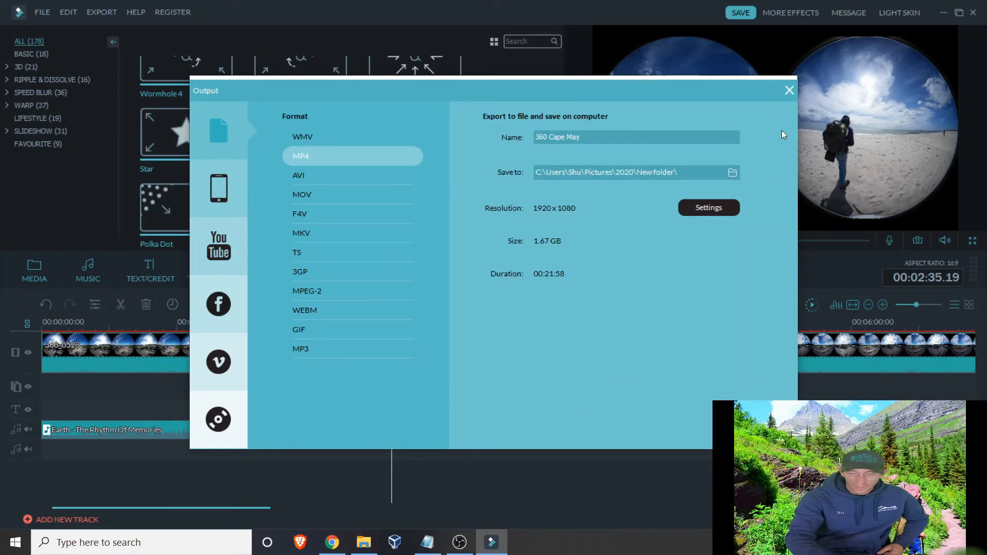
click(789, 90)
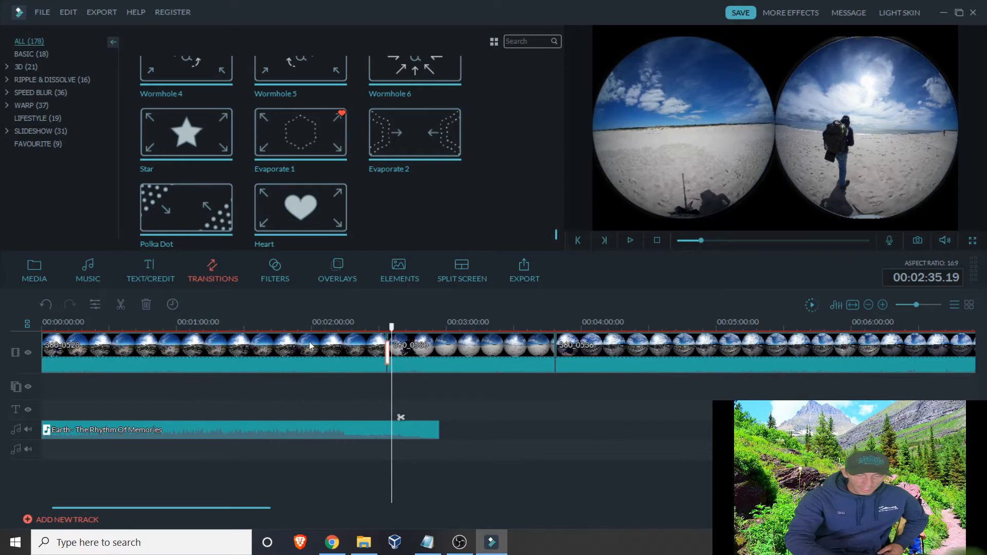
mouse_move(524, 403)
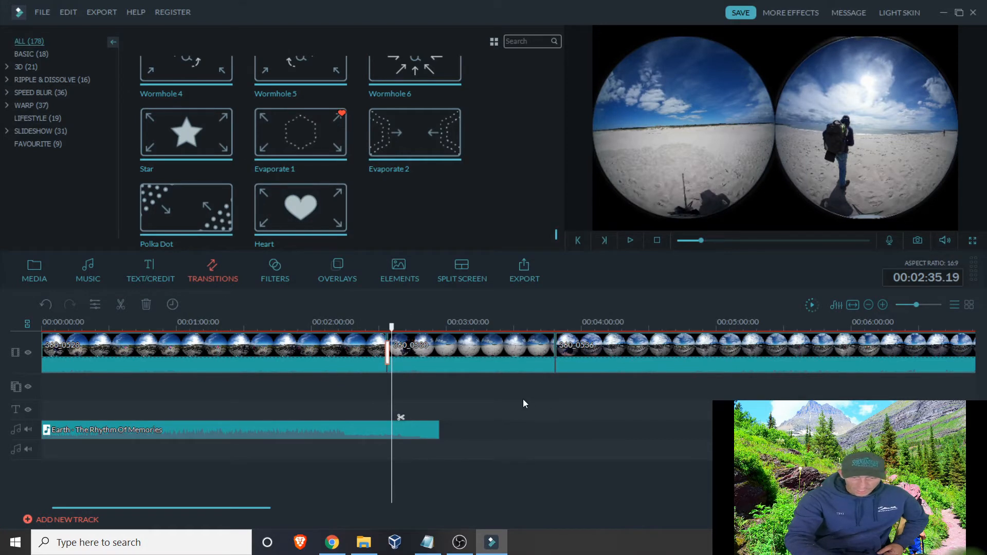
mouse_move(552, 363)
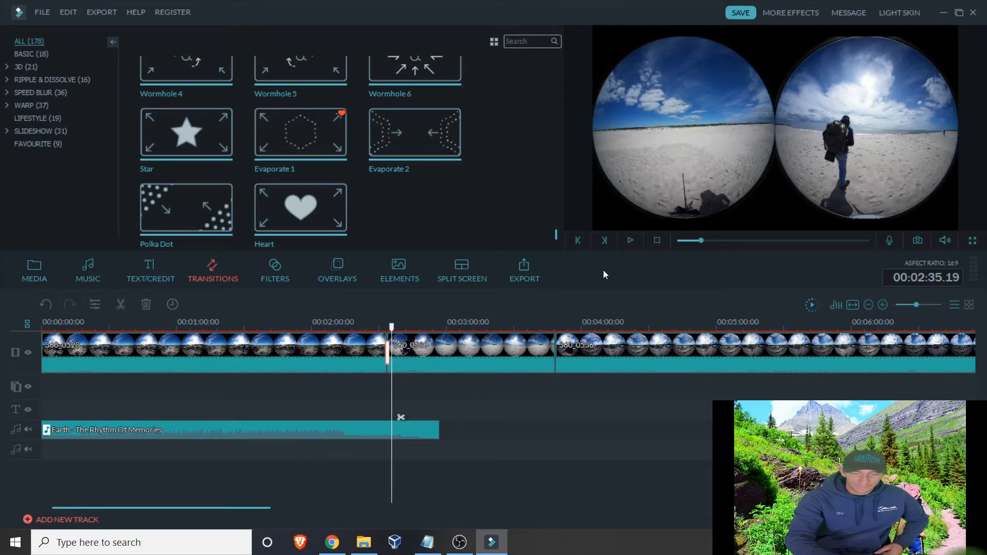
- Switch to the '360 video clips' folder in File Explorer
click(363, 542)
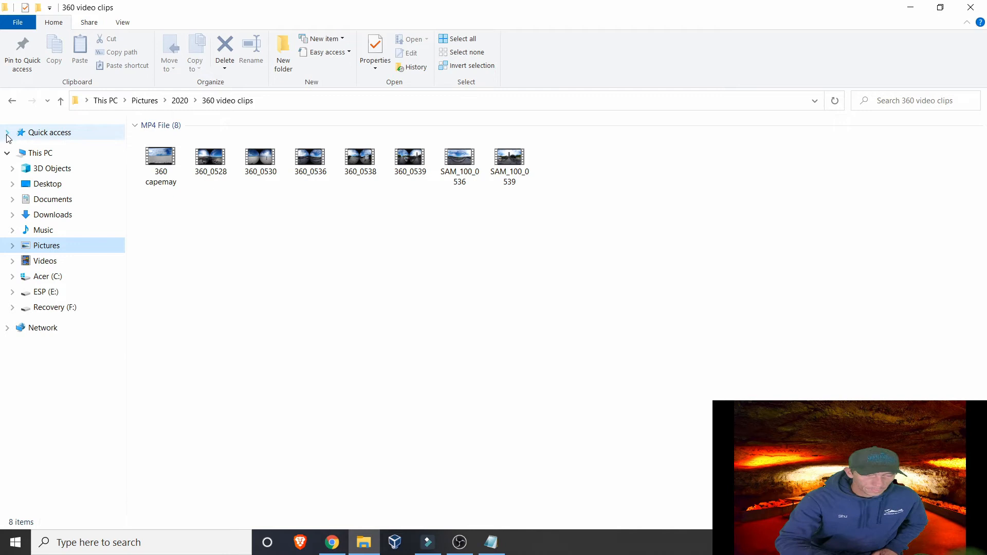
- Open the '360 capemay' clip in the default video player
click(7, 152)
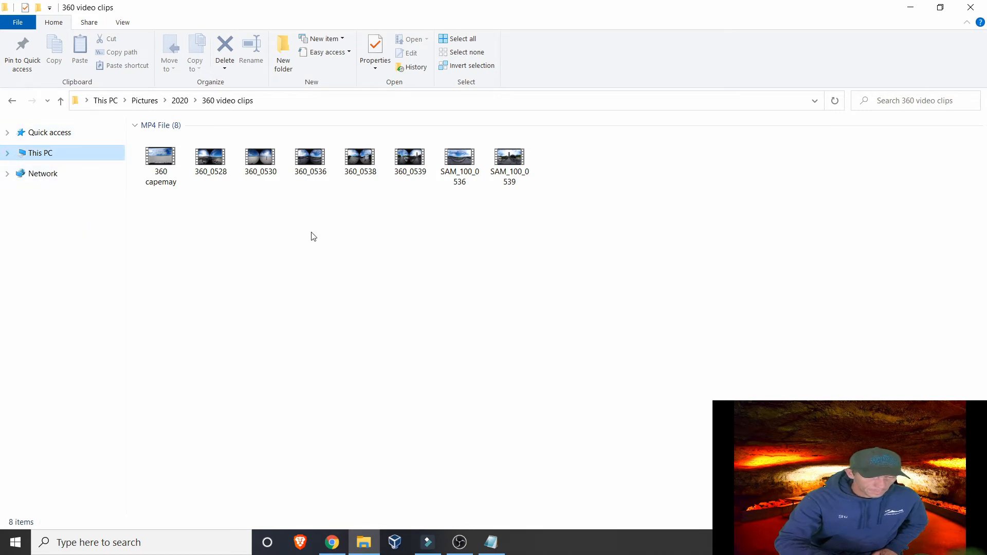
mouse_move(340, 240)
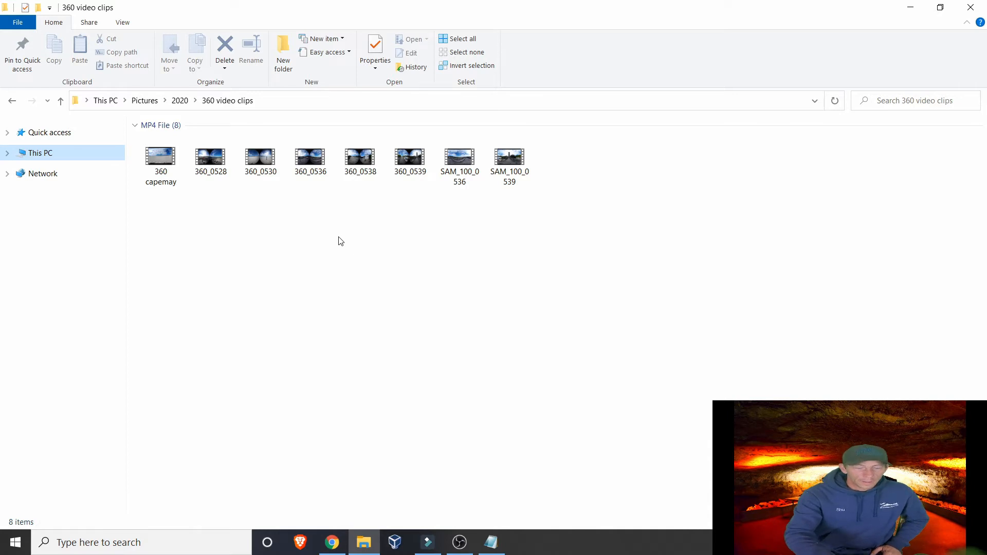
mouse_move(160, 157)
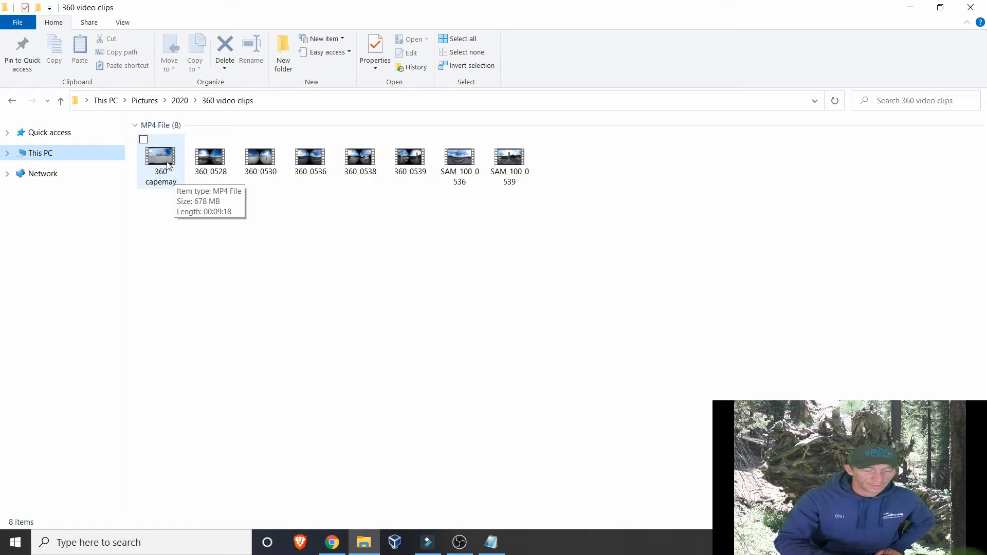
click(160, 155)
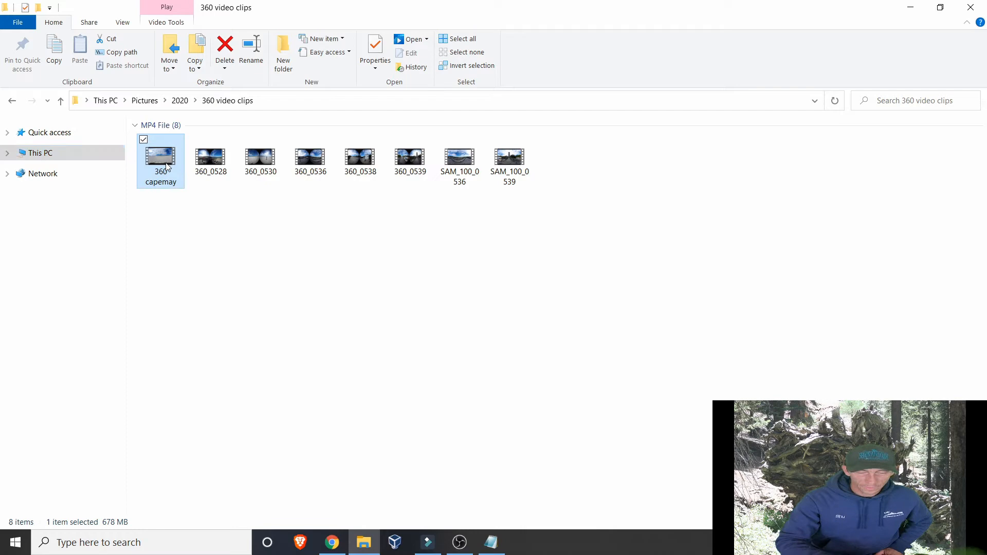
double_click(161, 156)
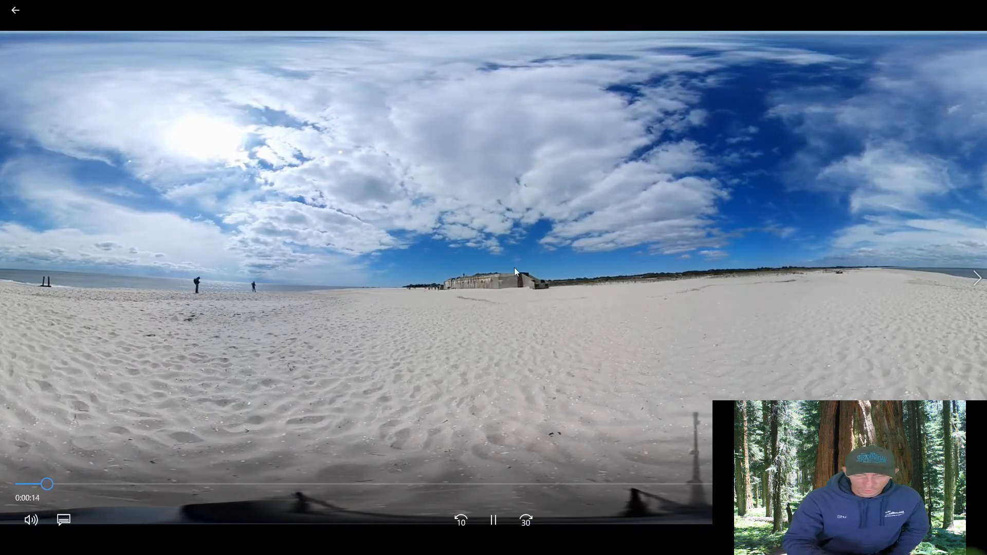
mouse_move(233, 257)
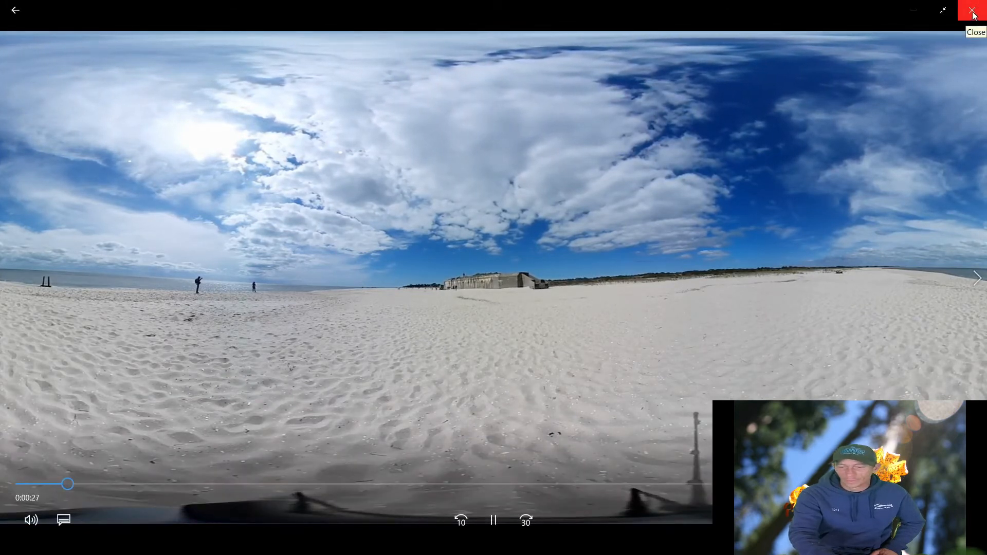
- Close Movies & TV after the 360 capemay clip plays as a flat, stretched panorama
click(972, 10)
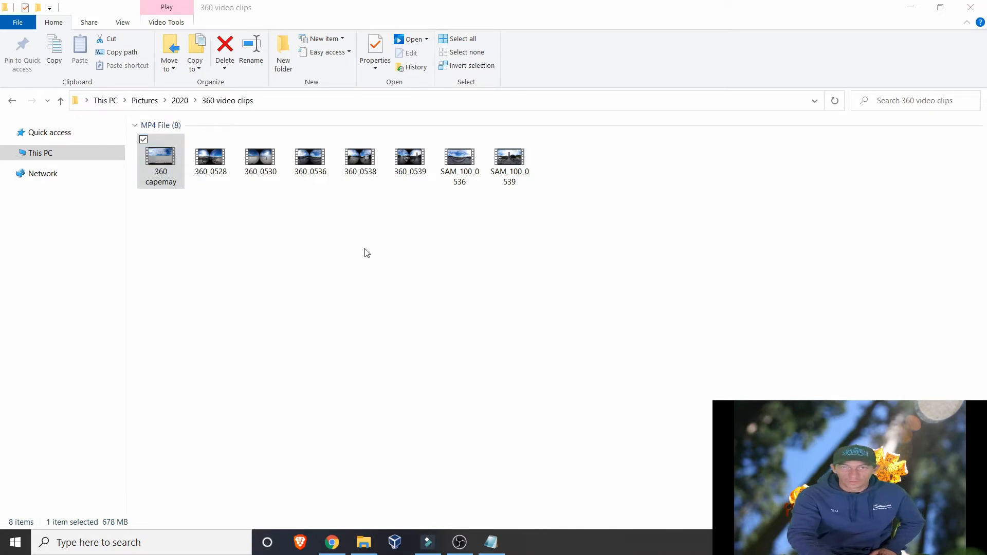
mouse_move(422, 234)
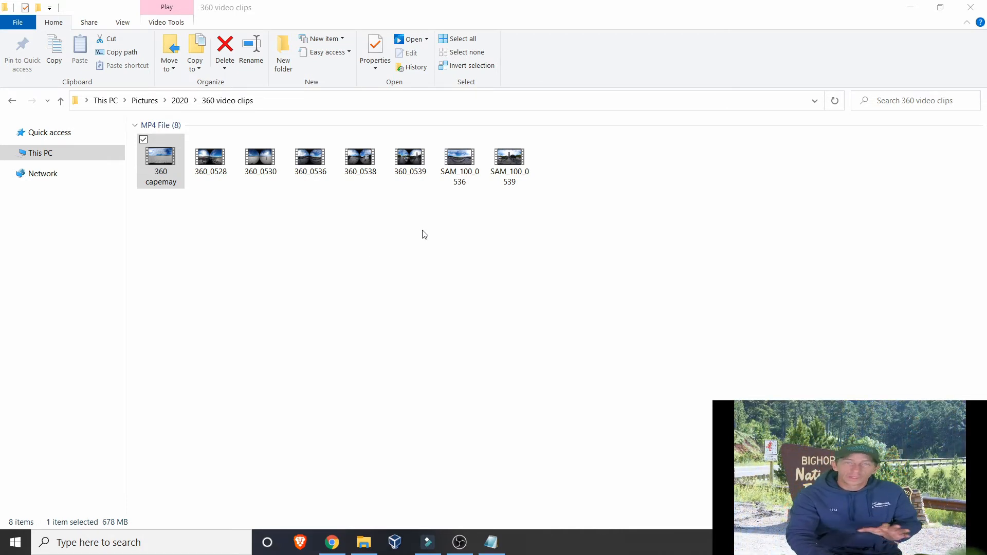
mouse_move(836, 34)
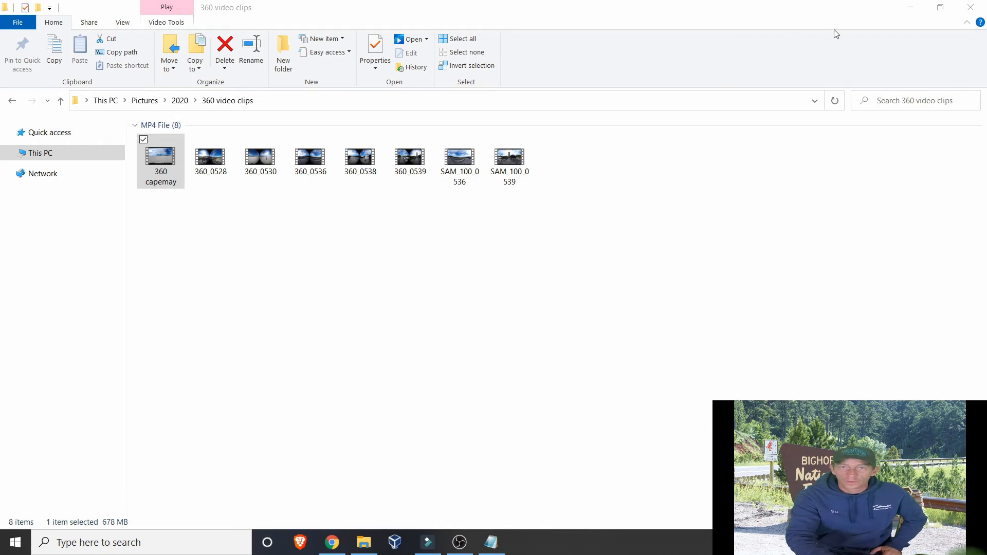
mouse_move(909, 9)
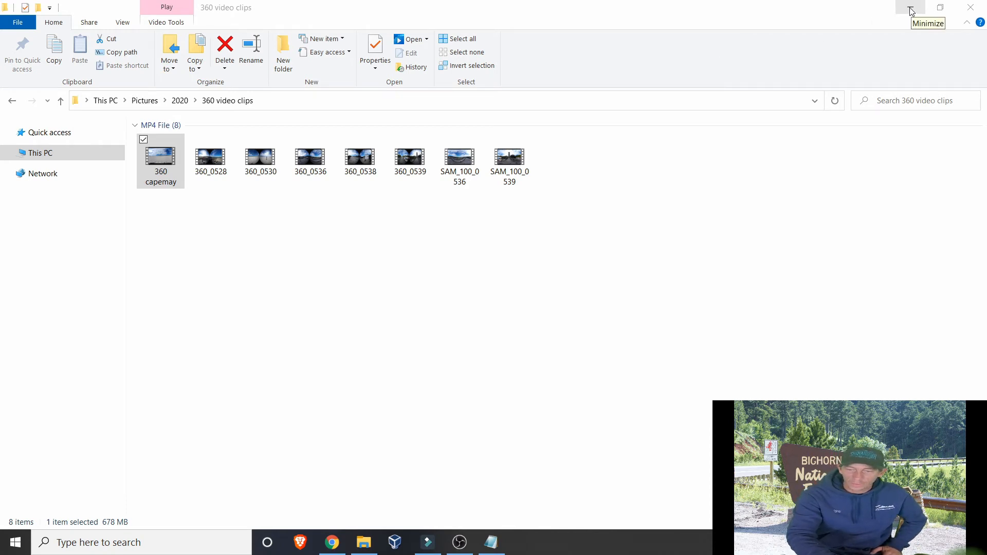
- Minimize the 360 video clips folder, revealing the 'spatial media metadata injector' Google results
click(909, 7)
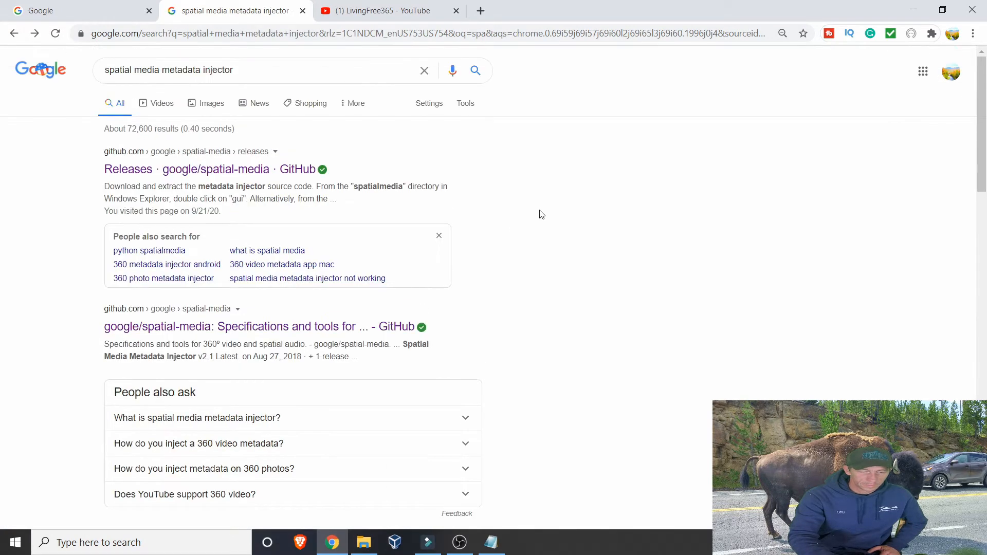
- Go to the 'Releases · google/spatial-media · GitHub' top search result
click(110, 70)
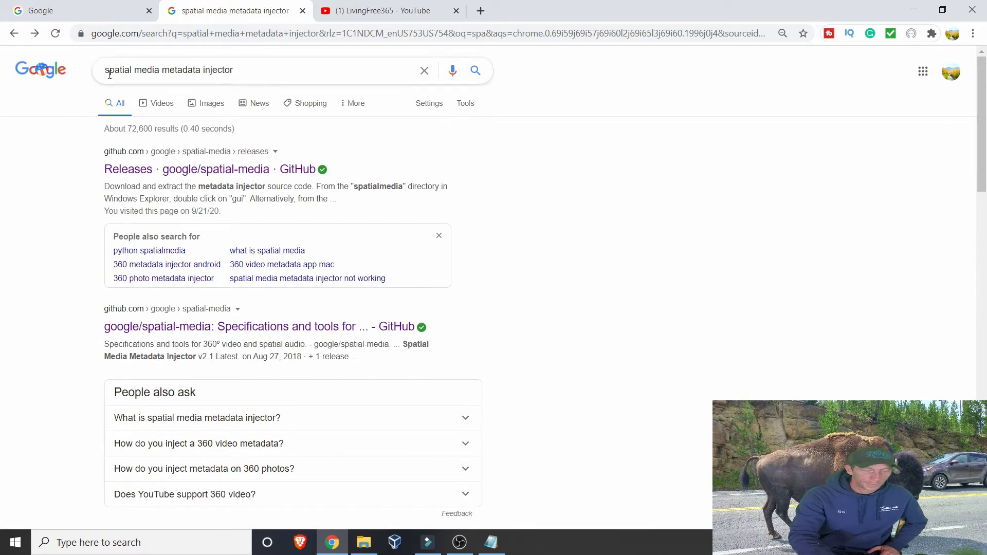
mouse_move(164, 69)
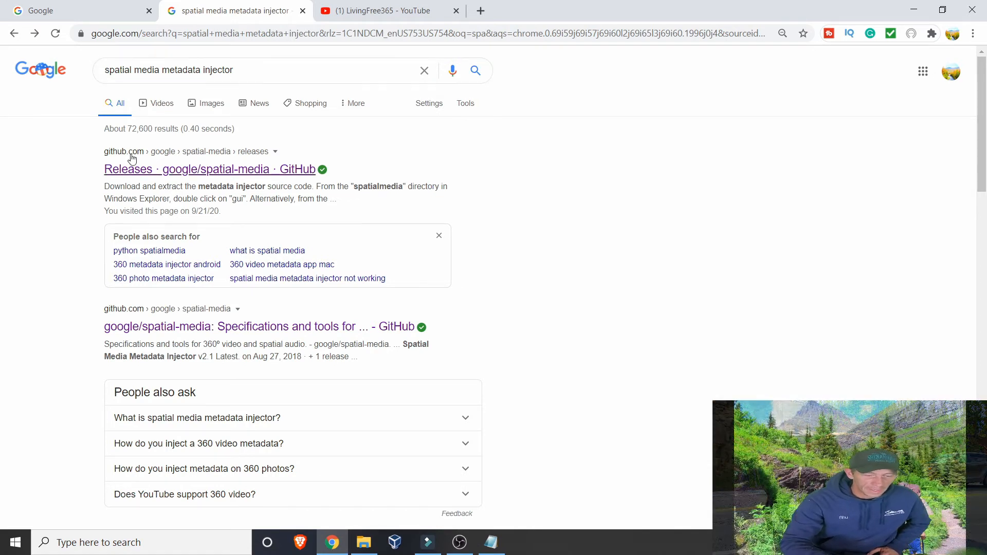
mouse_move(130, 160)
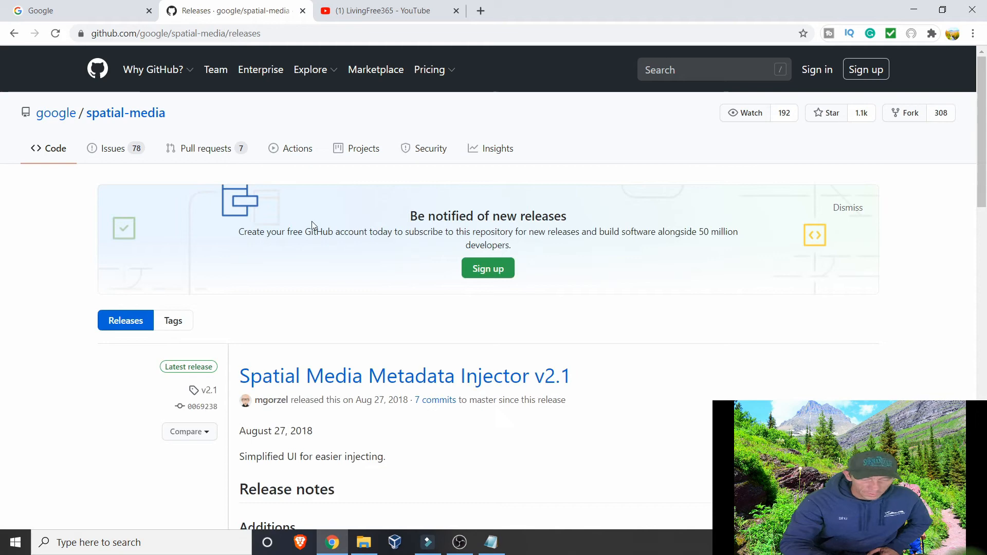
- Download 360.Video.Metadata.Tool.win.zip from the Spatial Media Metadata Injector v2.1 assets
scroll(down, 3)
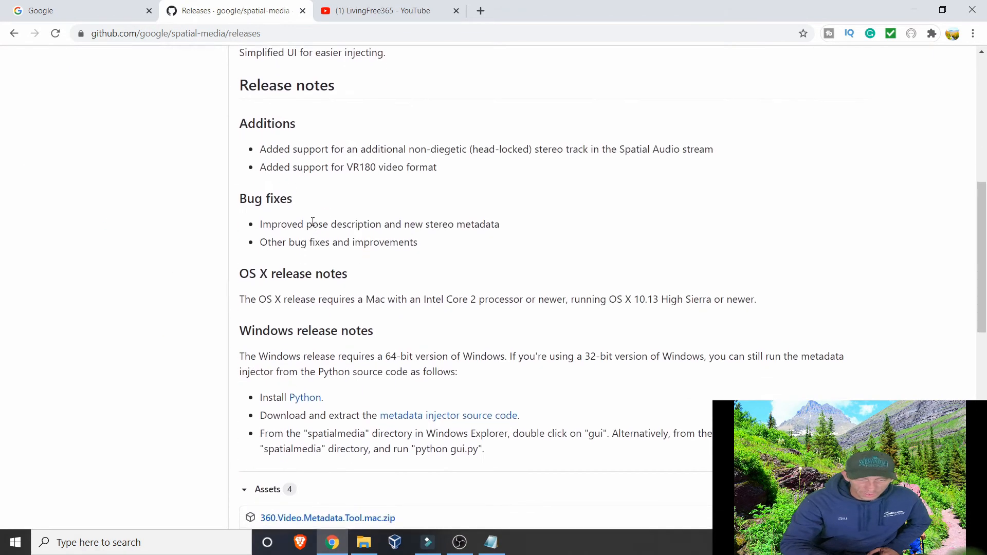
scroll(down, 3)
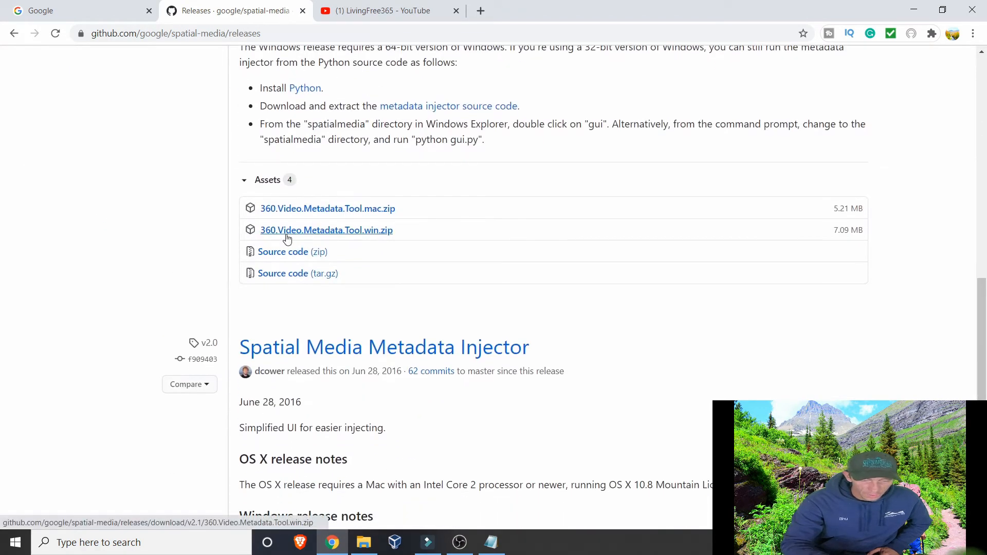
mouse_move(324, 237)
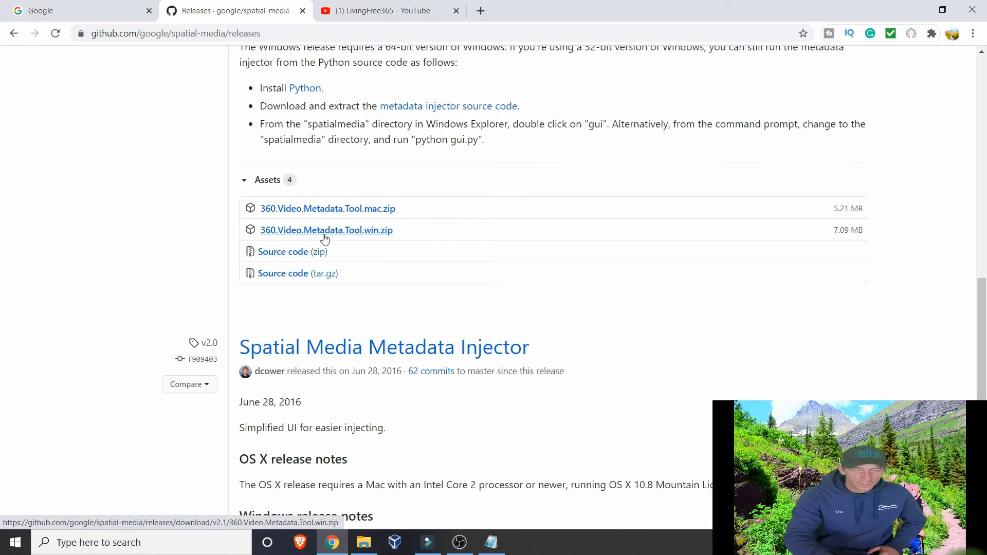
mouse_move(372, 234)
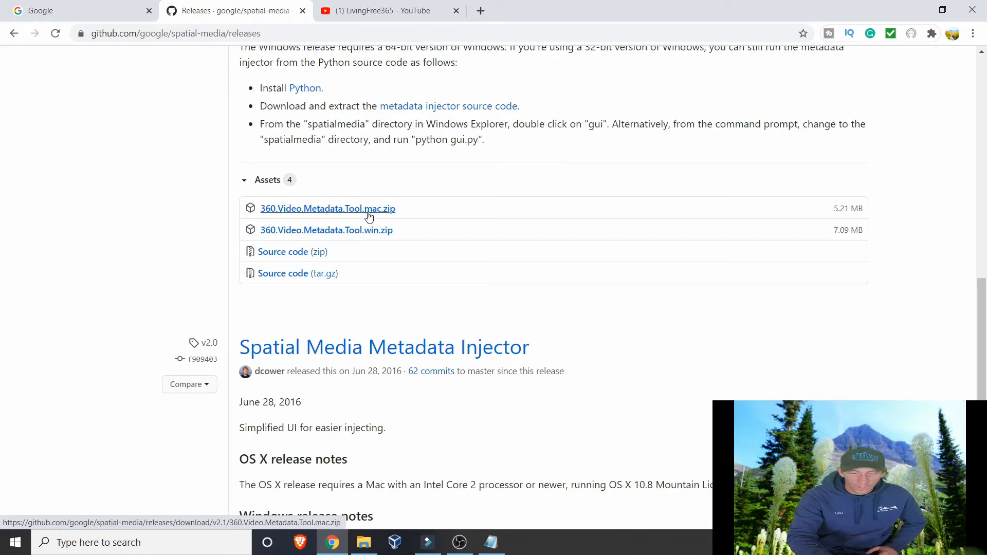
mouse_move(374, 216)
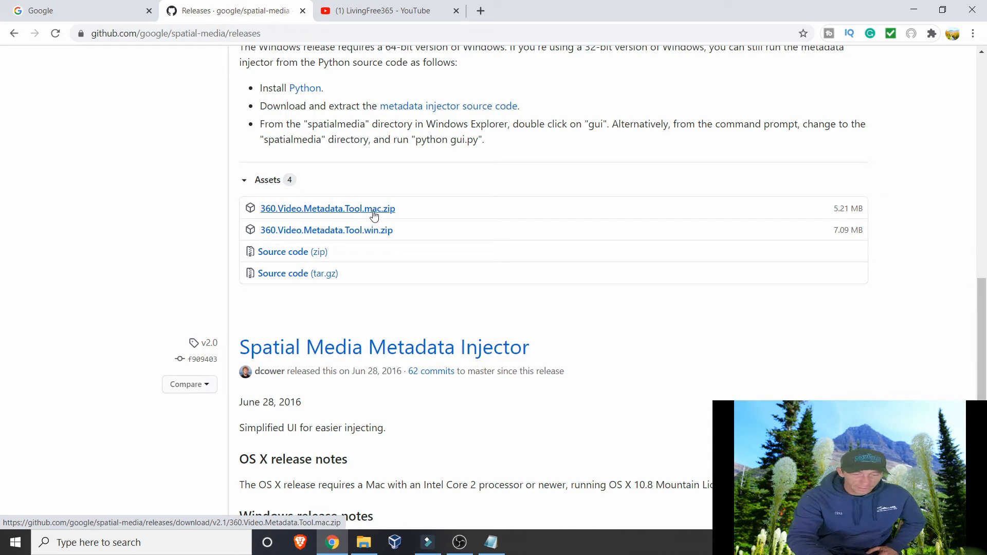
mouse_move(376, 236)
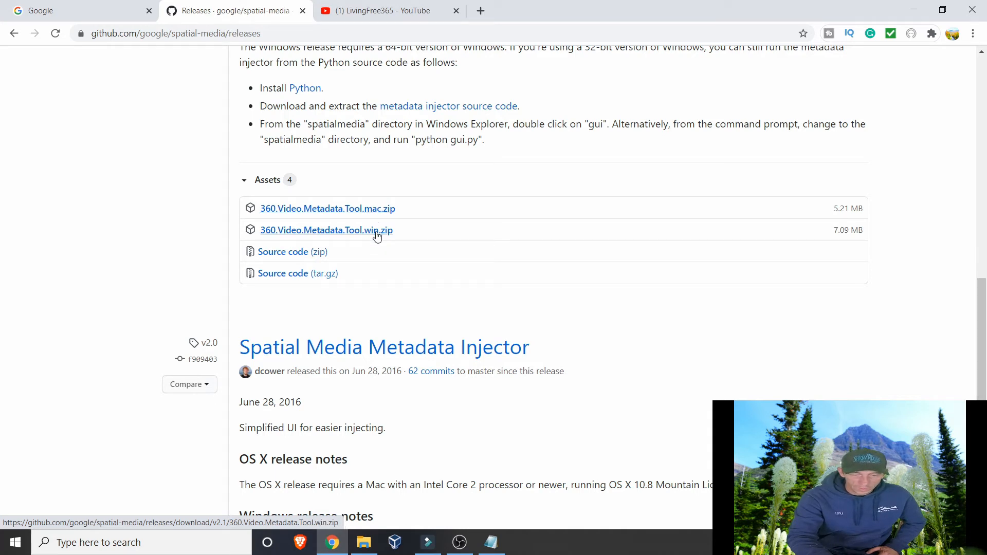
click(326, 230)
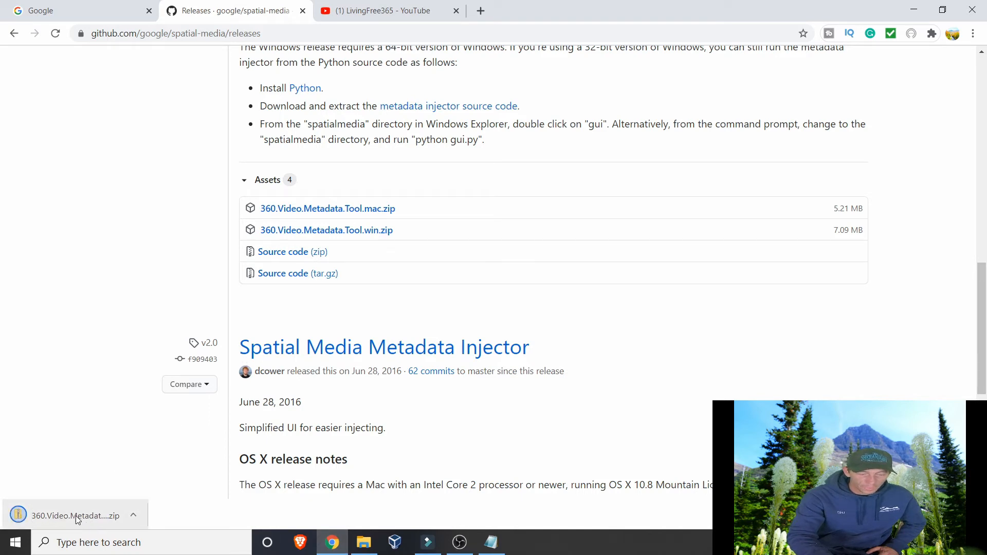
mouse_move(175, 276)
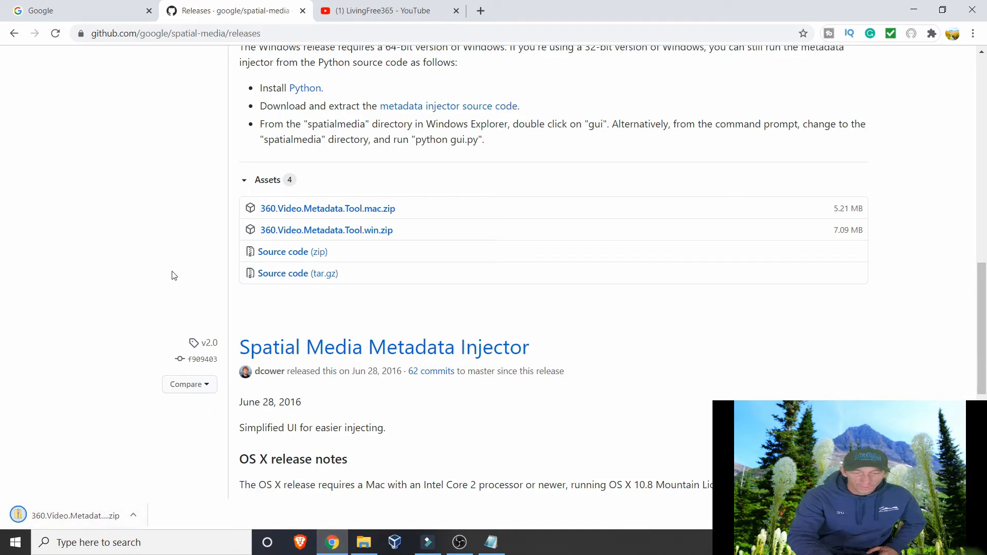
mouse_move(136, 346)
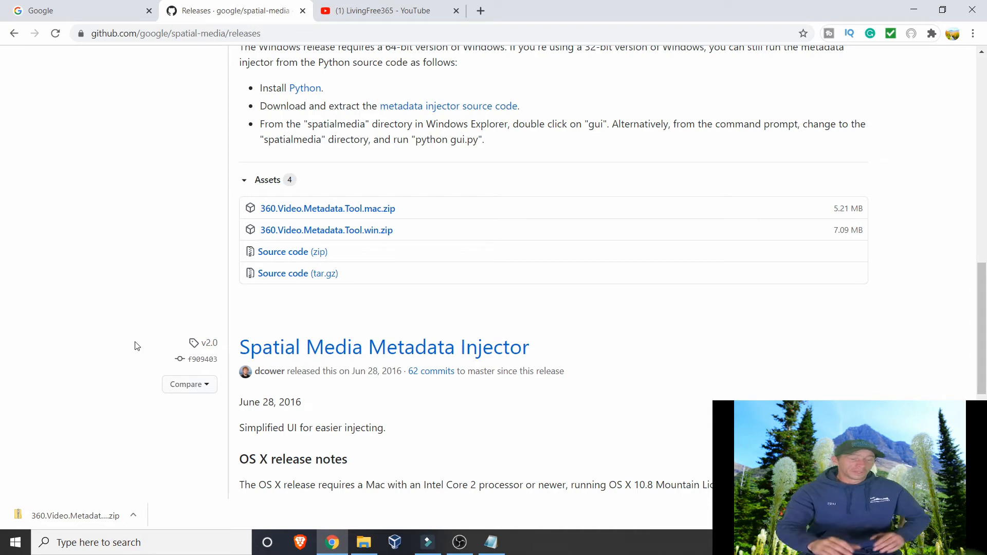
- Open the downloaded zip from Chrome and launch Spatial Media Metadata Injector from it
click(132, 515)
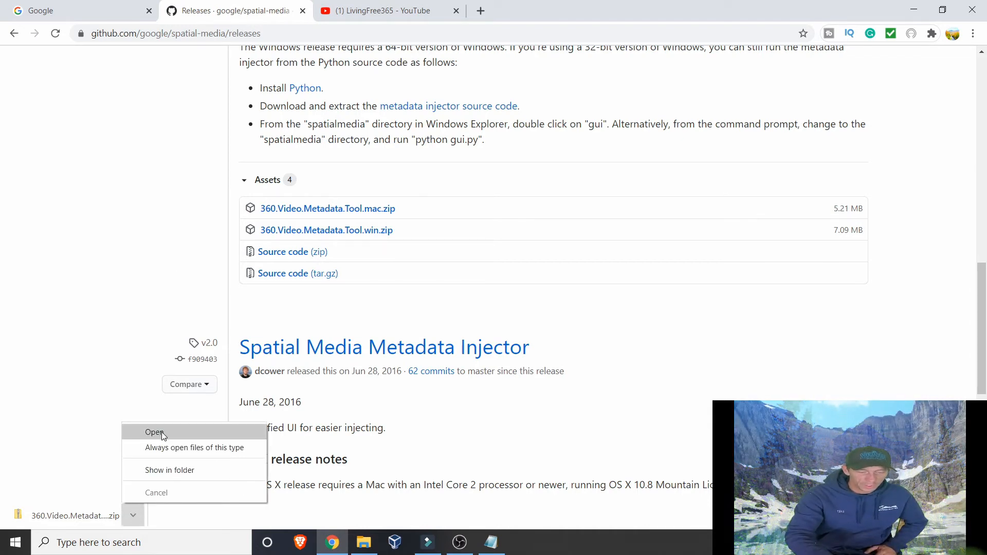
click(155, 433)
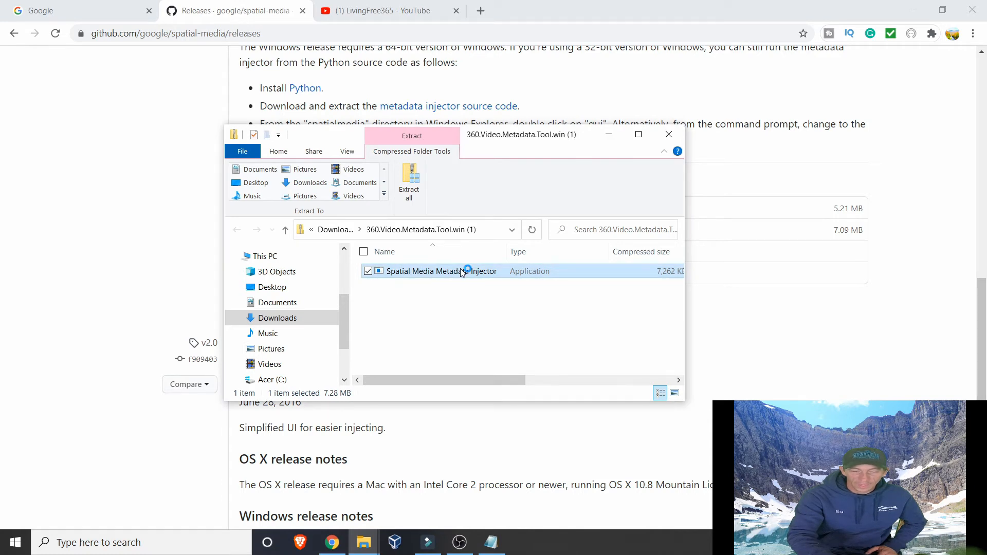
double_click(441, 271)
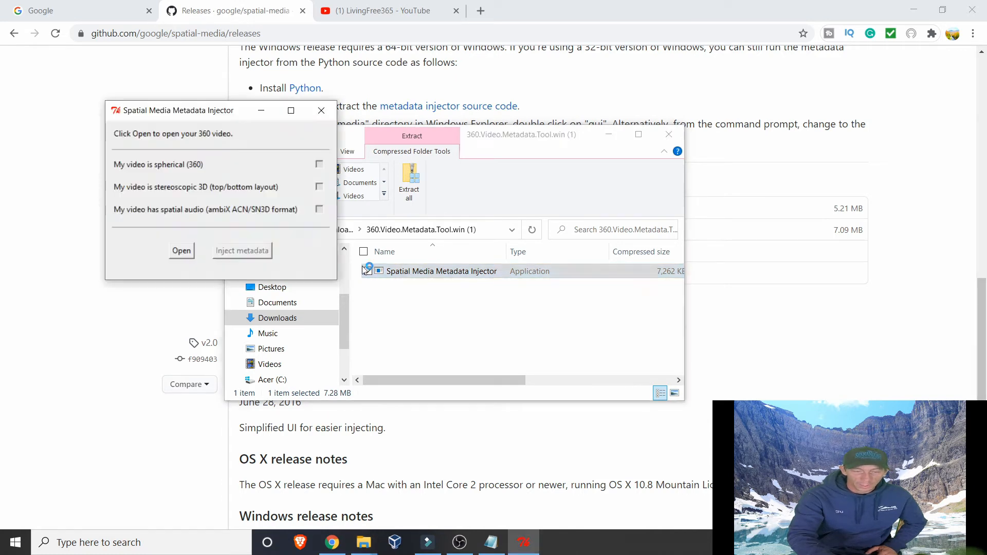
- Load 360 capemay.mp4 into the injector as spherical (360) and inject metadata
click(368, 270)
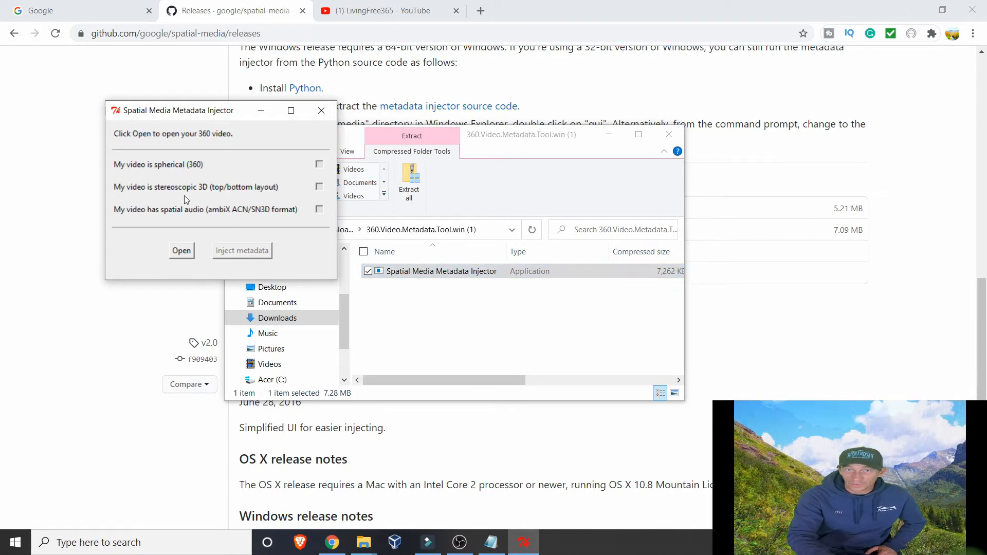
drag(177, 110, 369, 178)
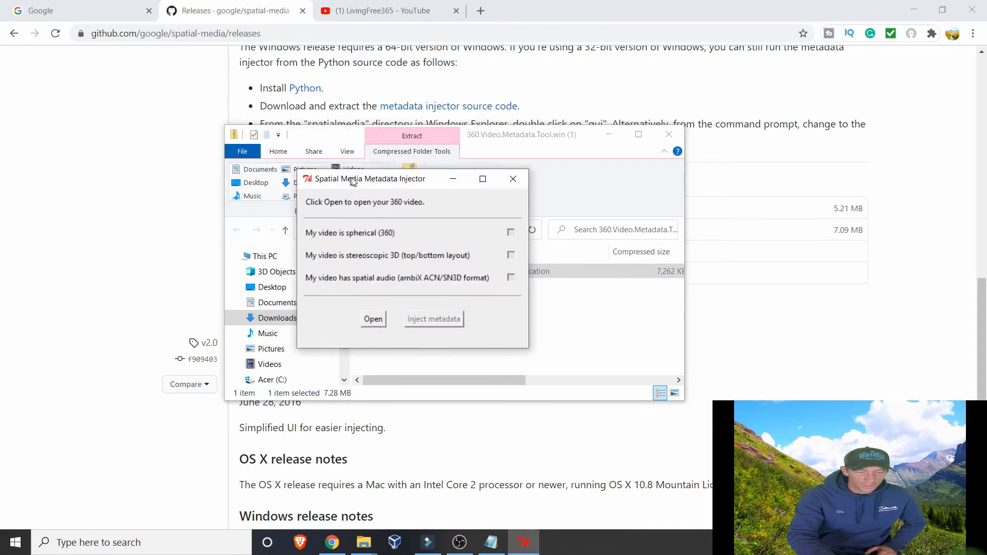
drag(369, 179, 397, 182)
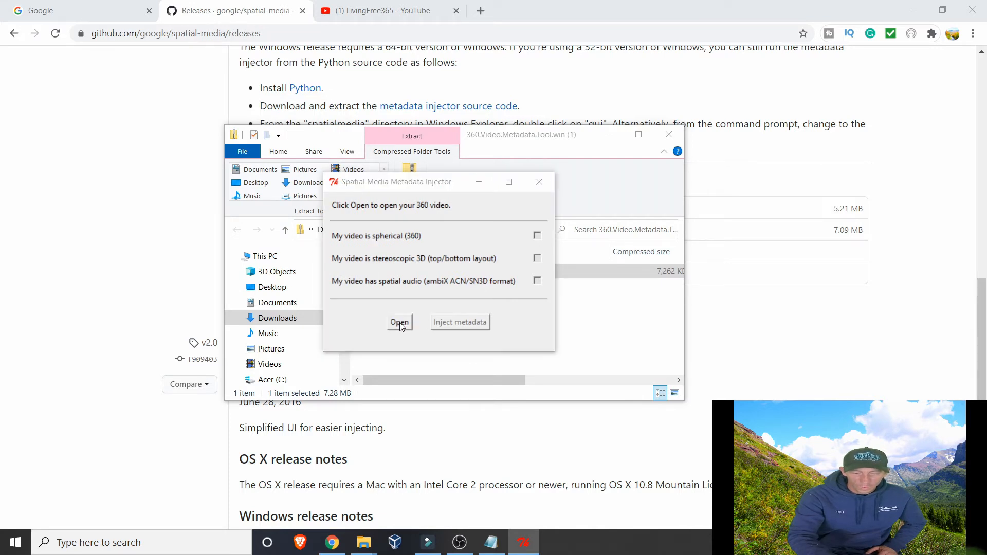
click(398, 322)
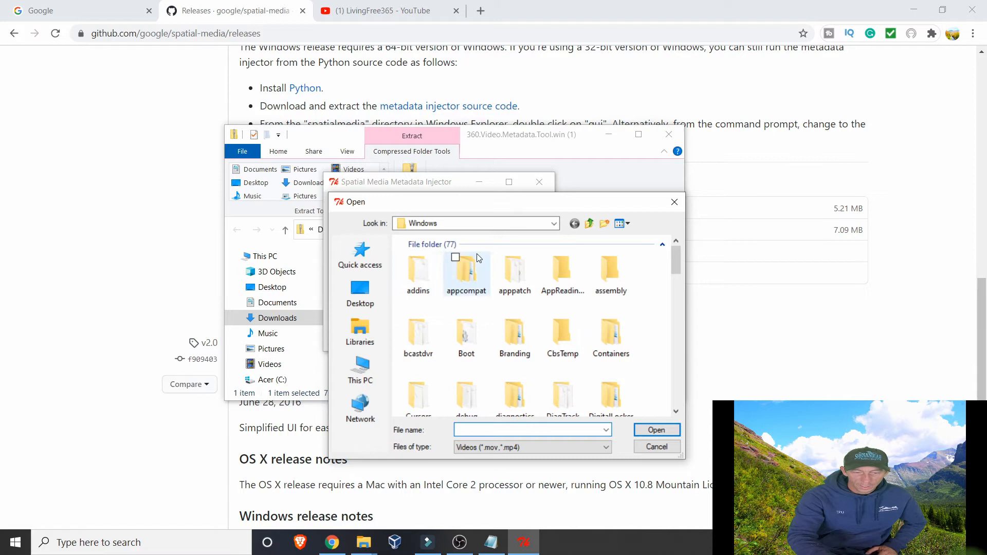
click(552, 223)
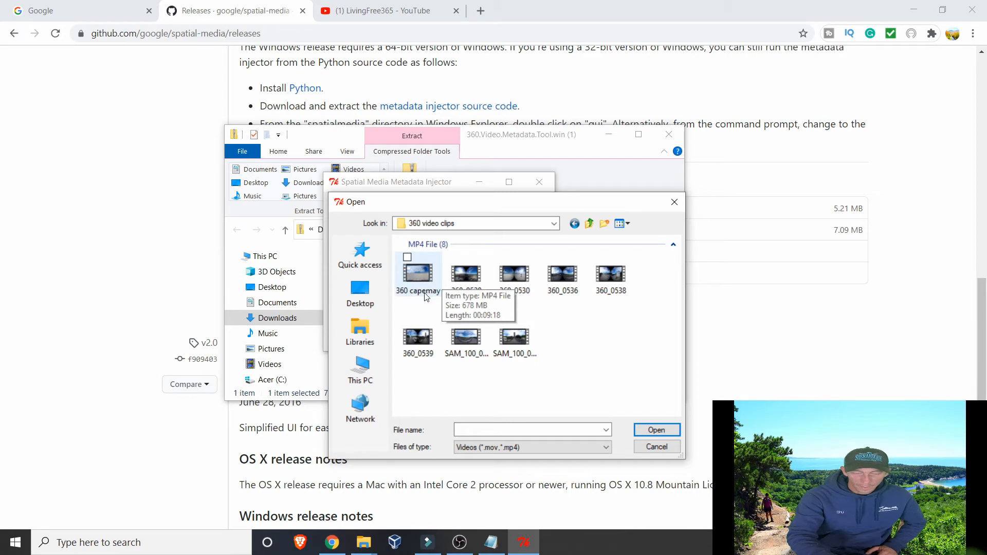
mouse_move(422, 274)
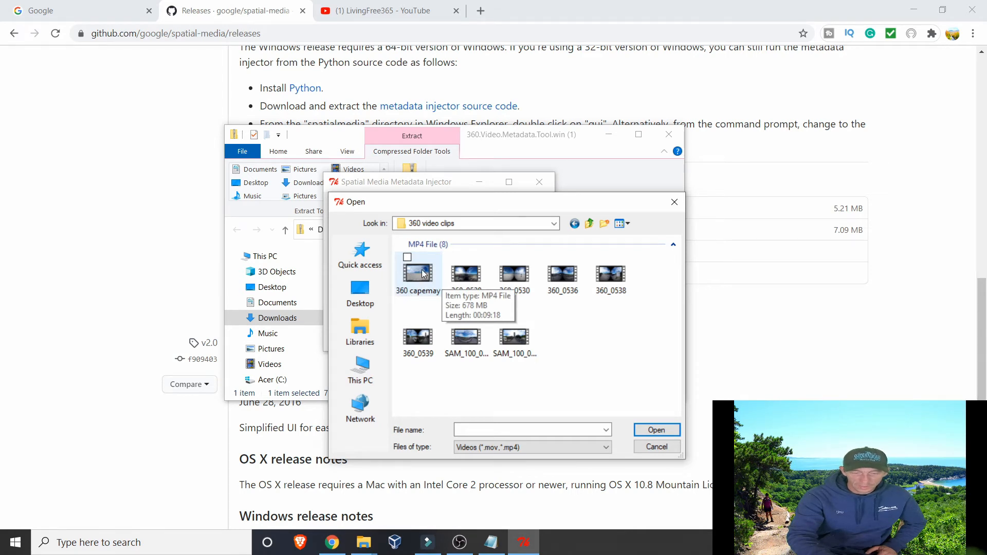
double_click(417, 273)
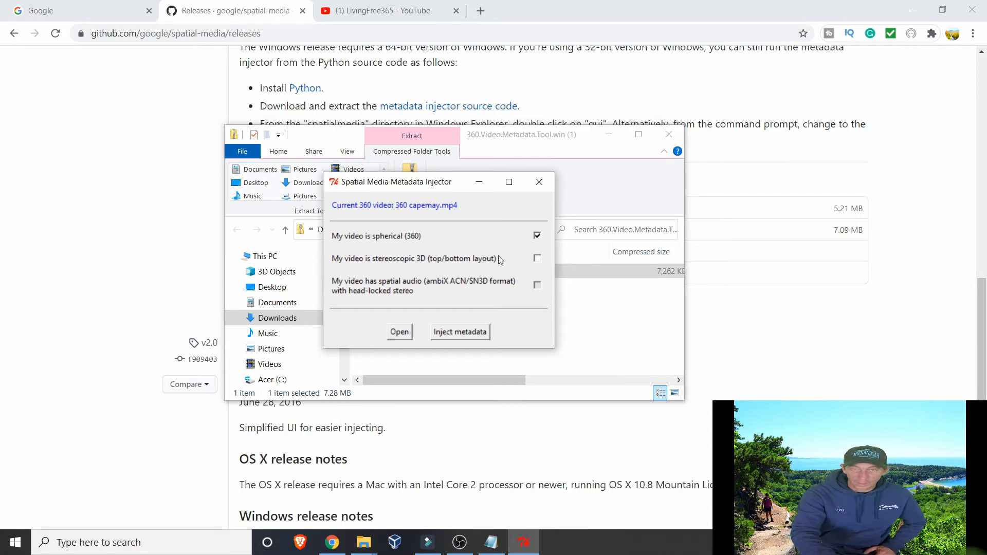
mouse_move(534, 290)
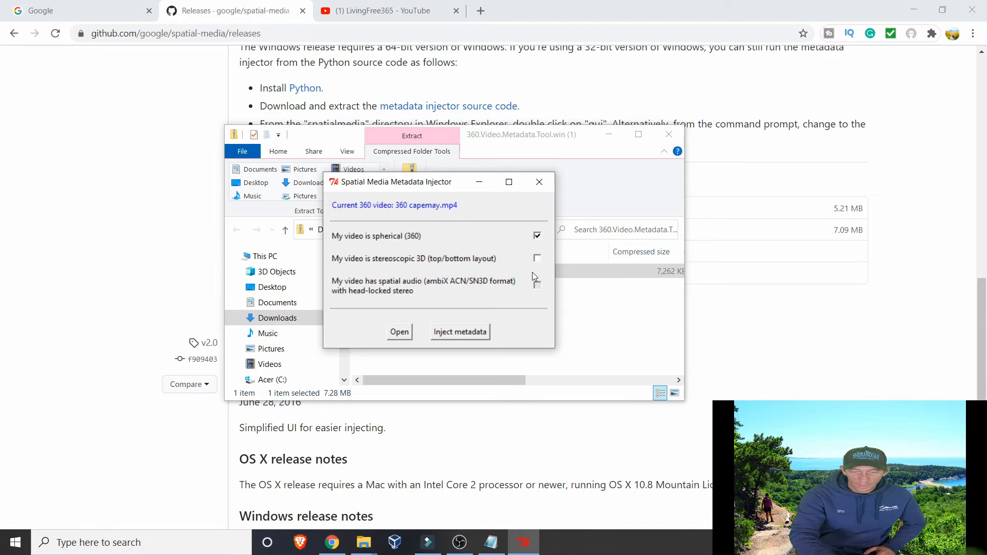
mouse_move(459, 337)
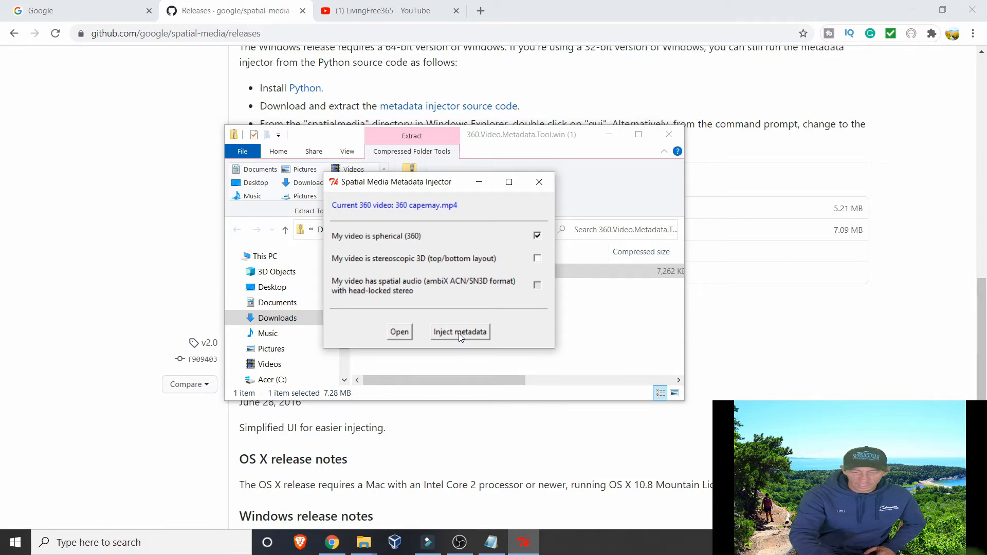
click(459, 332)
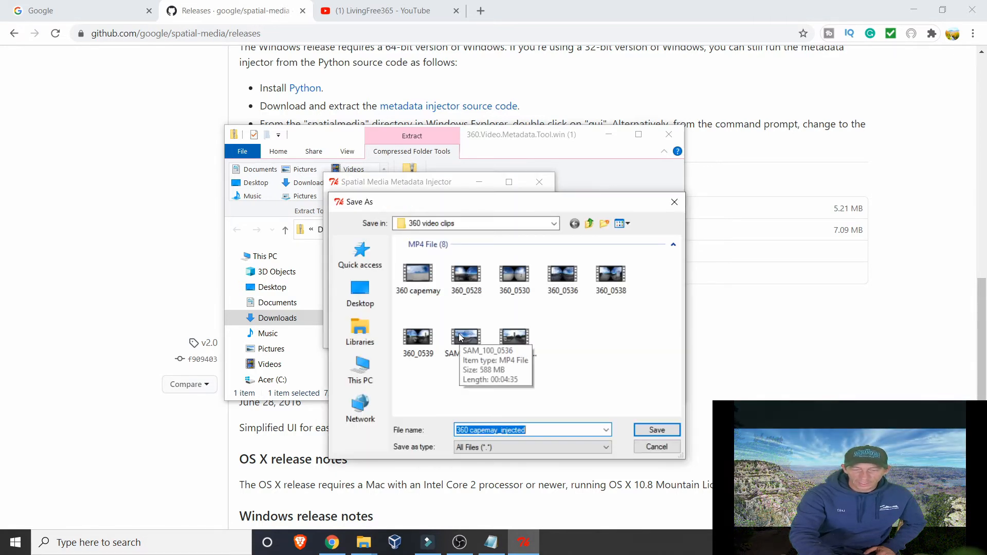
mouse_move(454, 388)
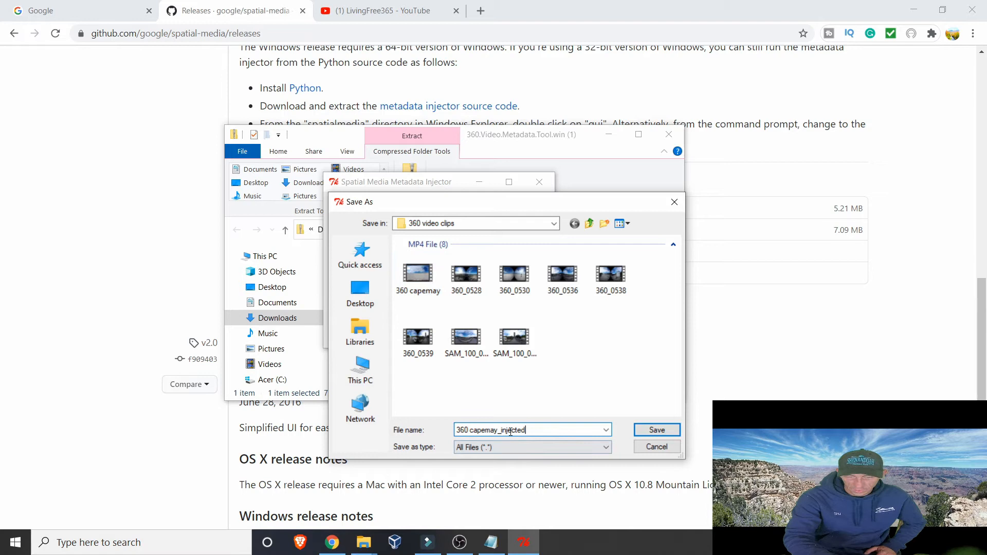
- Save the output as 360 capemay_injected.mp4, then close the injector after success
click(656, 430)
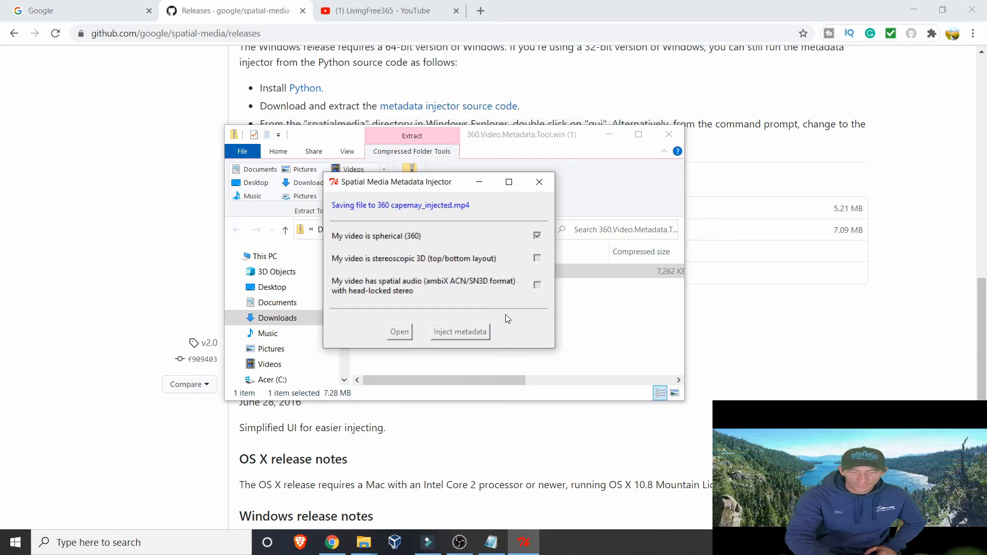
click(459, 332)
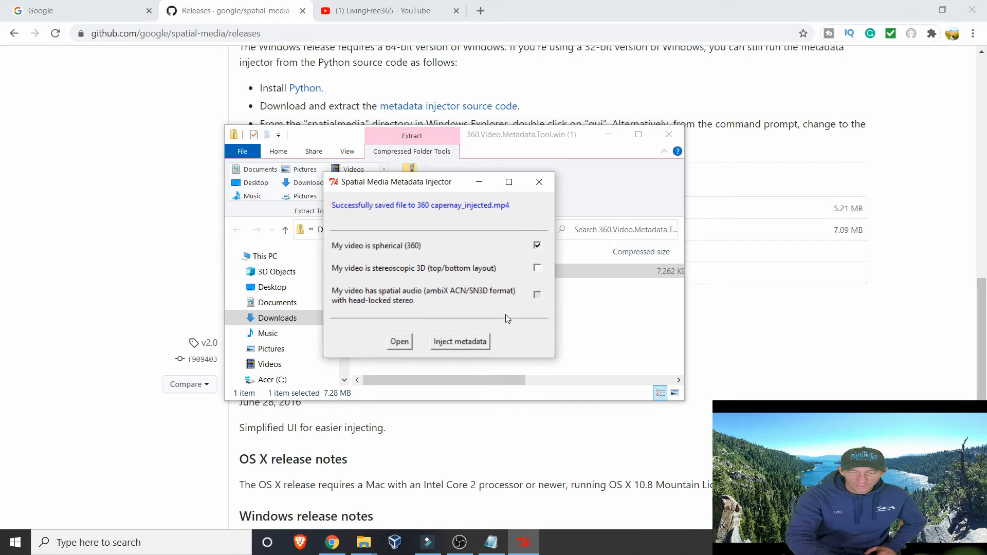
mouse_move(396, 206)
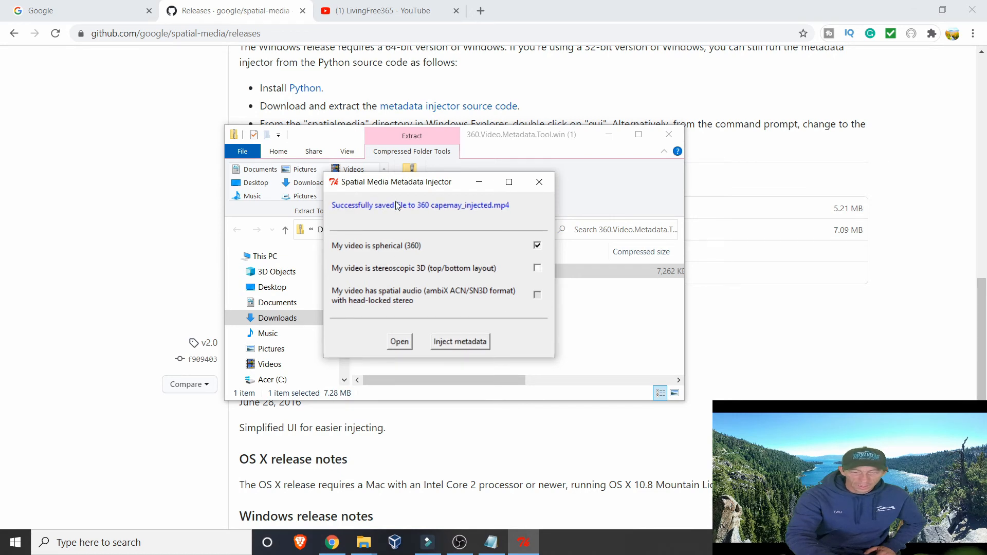
mouse_move(528, 193)
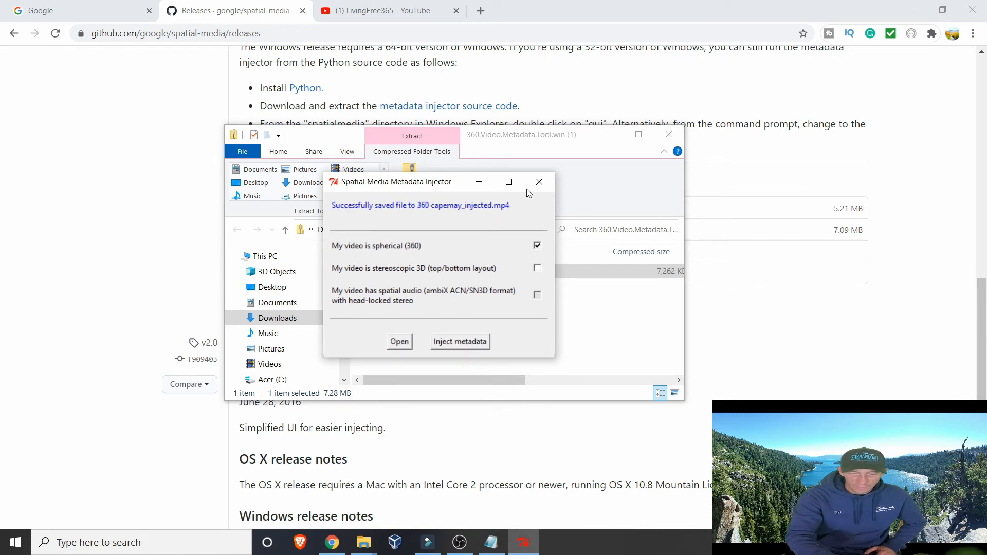
click(538, 182)
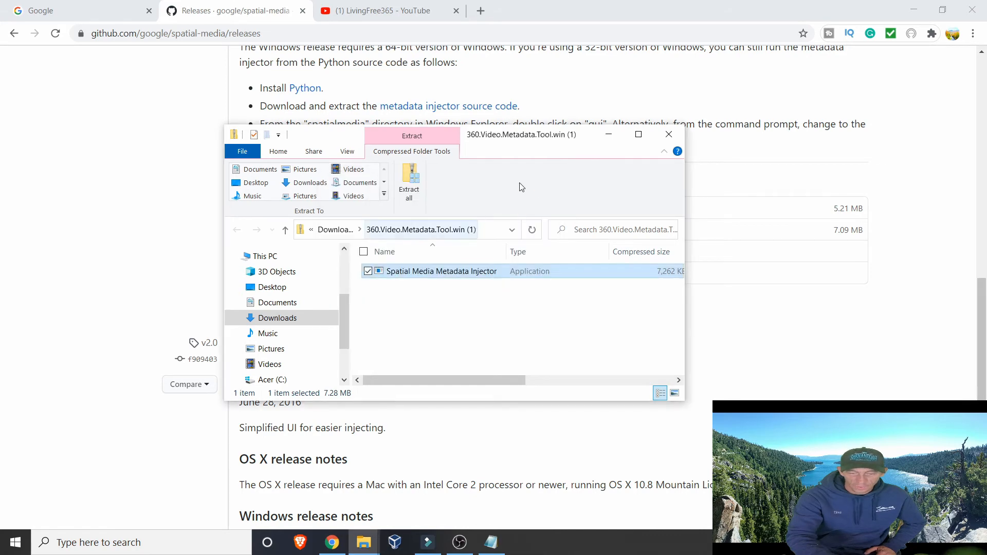
- Return to the 360 video clips folder and play the new 360 capemay_injected file
click(668, 133)
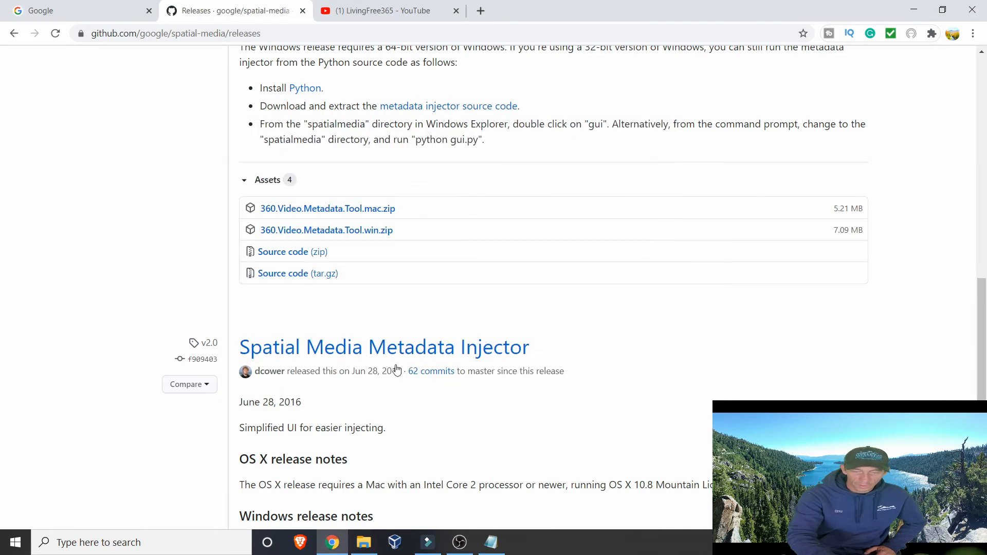
click(363, 542)
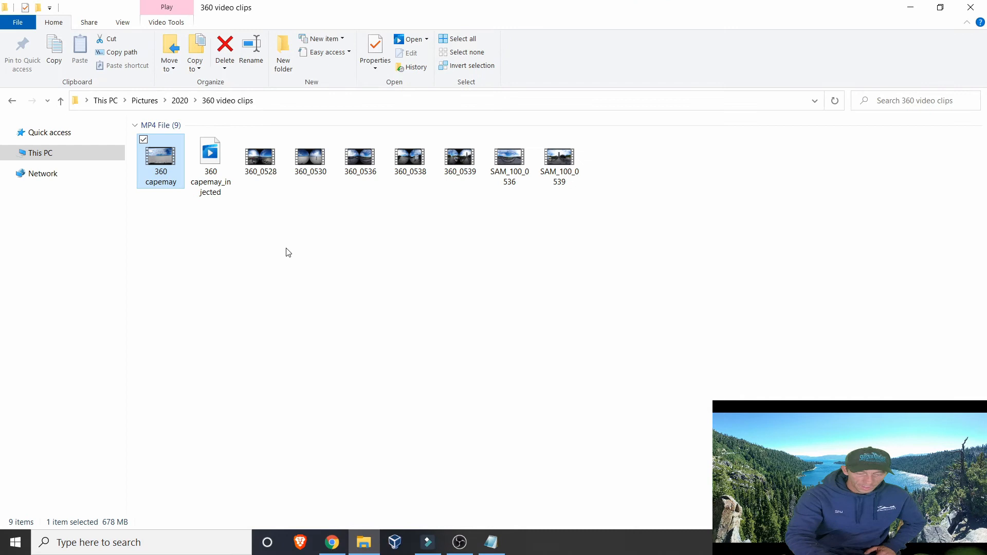
click(209, 153)
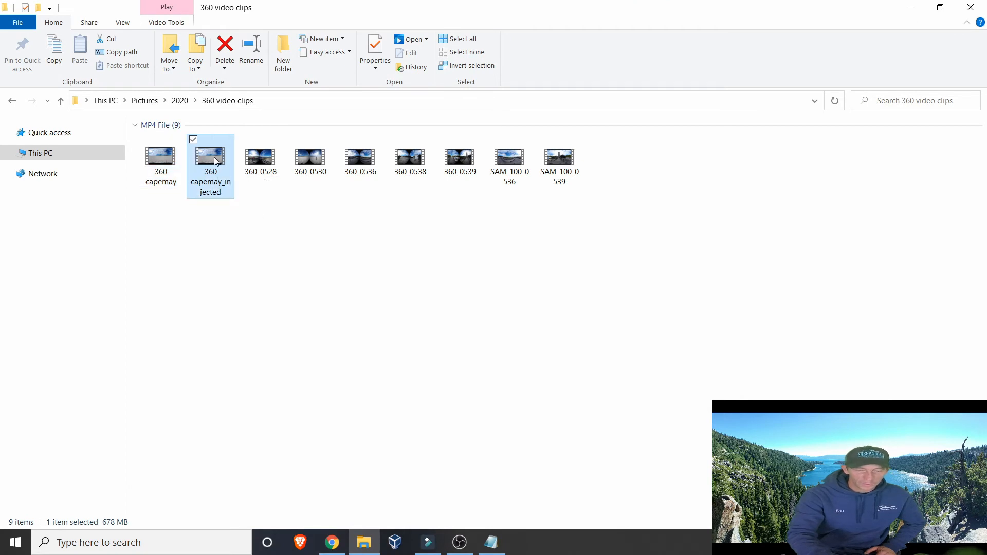
double_click(210, 155)
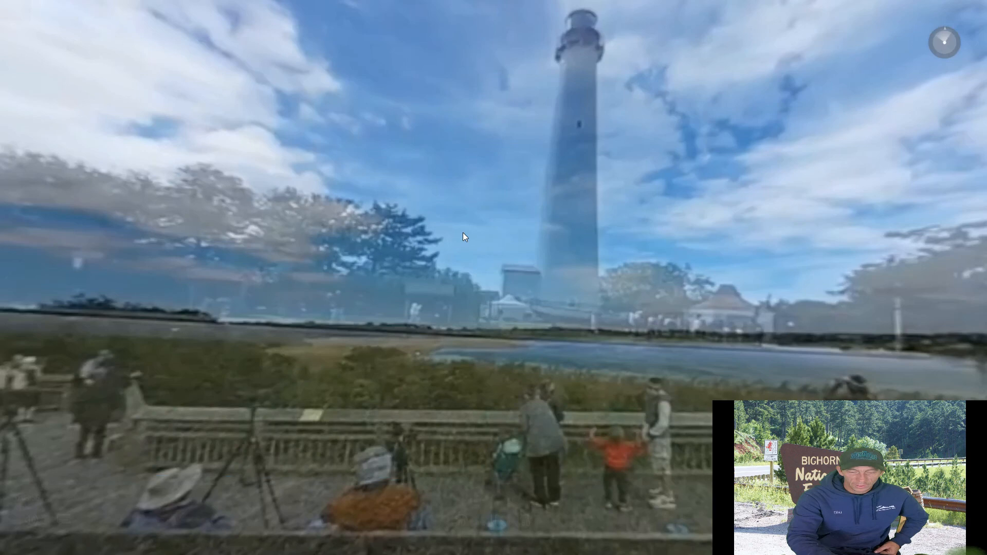
- Close Windows Media Player after watching the injected lighthouse clip
click(975, 7)
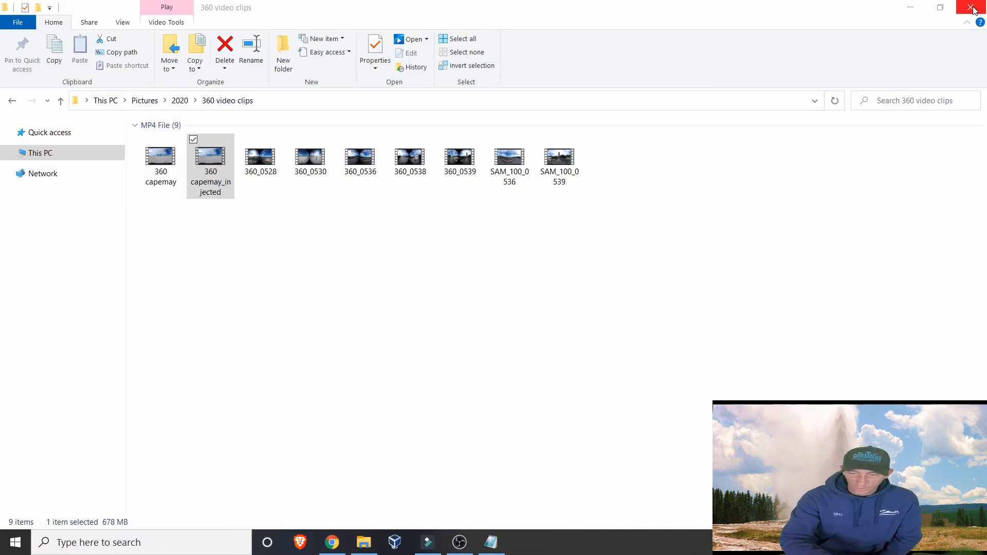
- Close File Explorer and start Upload video from the YouTube channel's Create menu
click(973, 7)
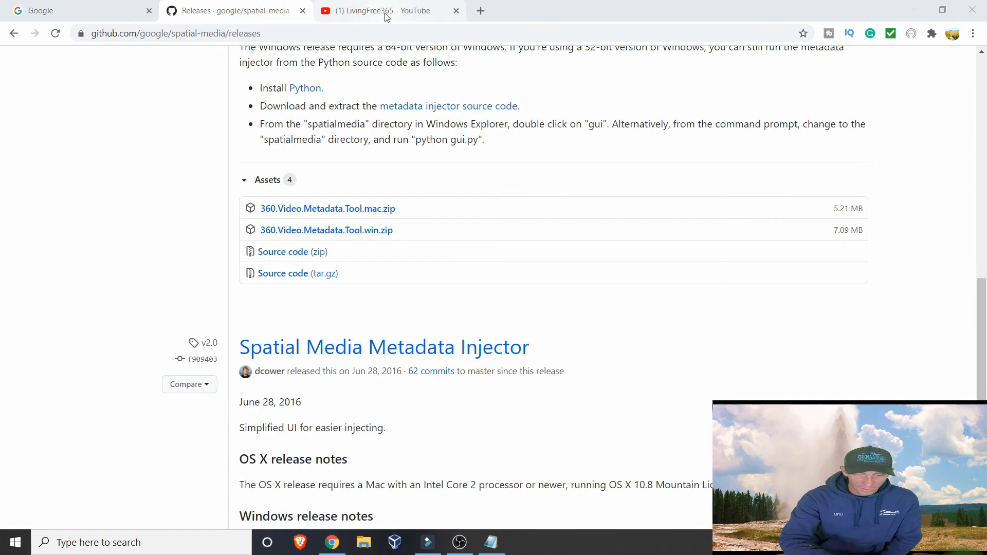
click(377, 10)
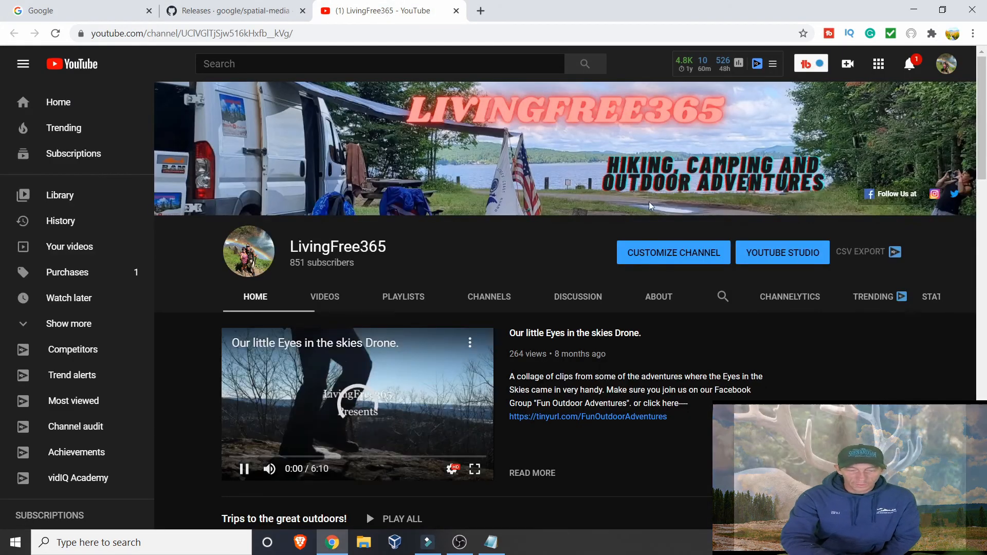
mouse_move(848, 64)
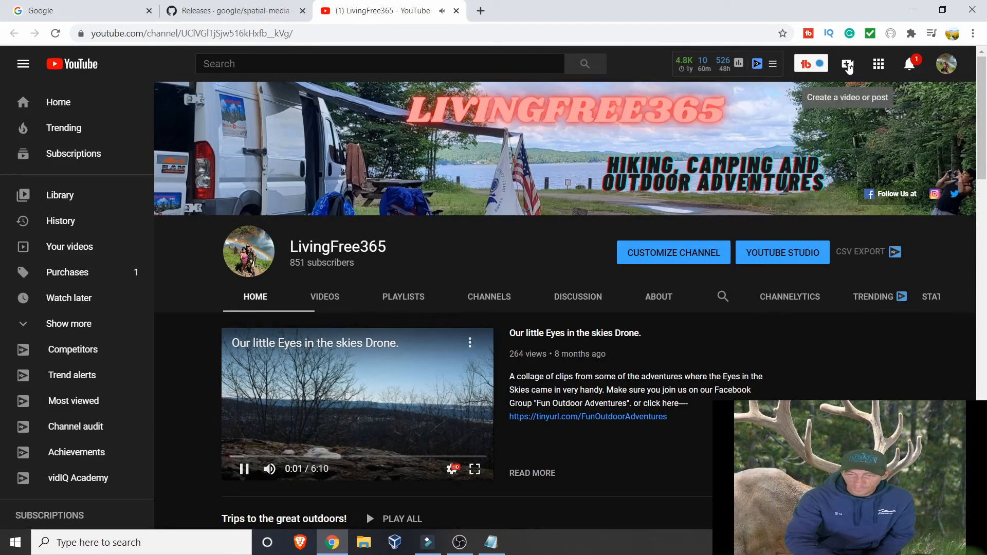
click(847, 64)
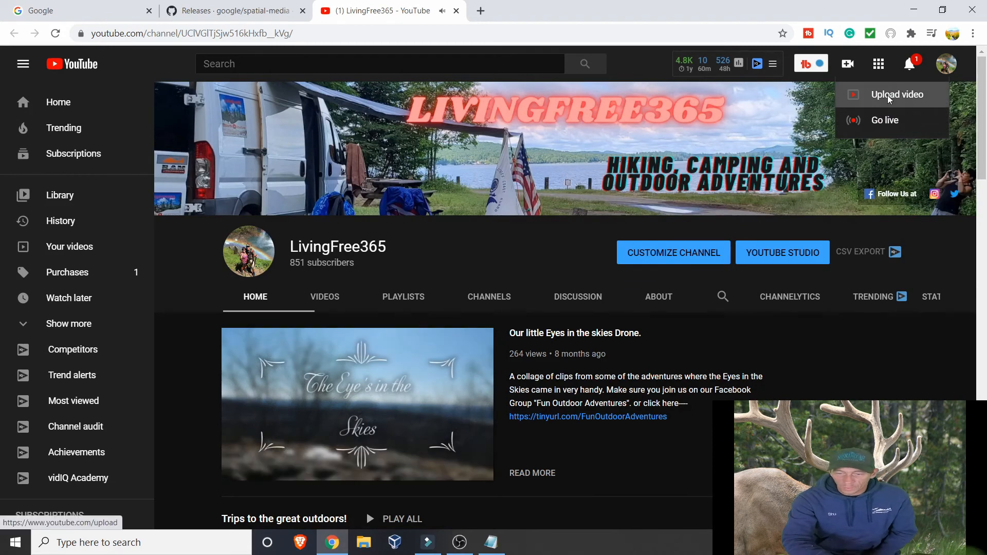
click(894, 95)
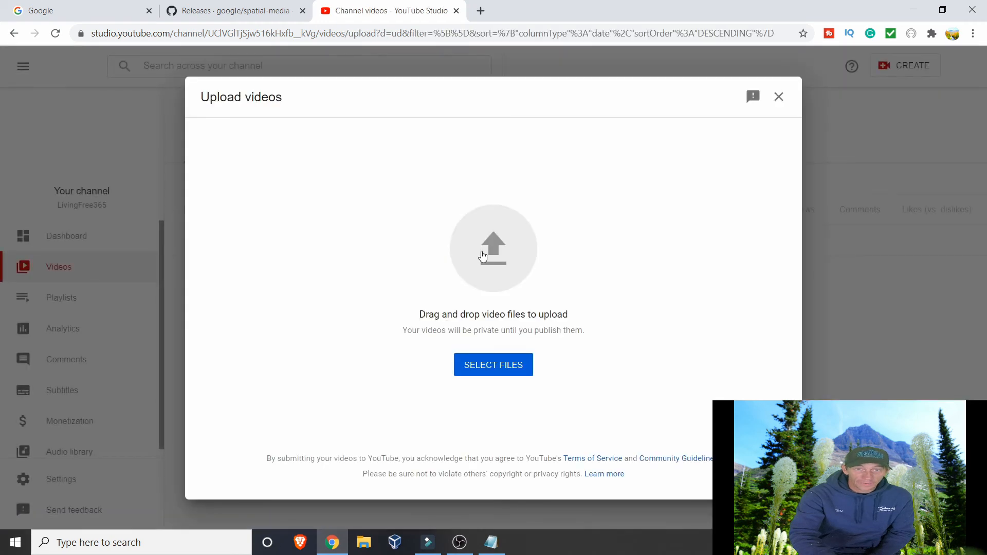
- Select '360 capemay_injected.mp4' from disk and start its upload to YouTube Studio
click(492, 364)
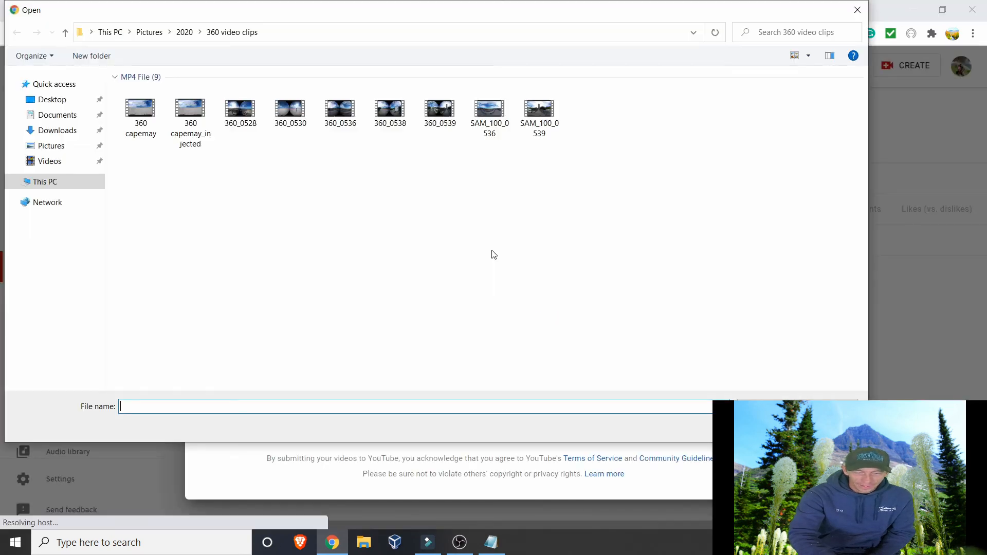
mouse_move(190, 106)
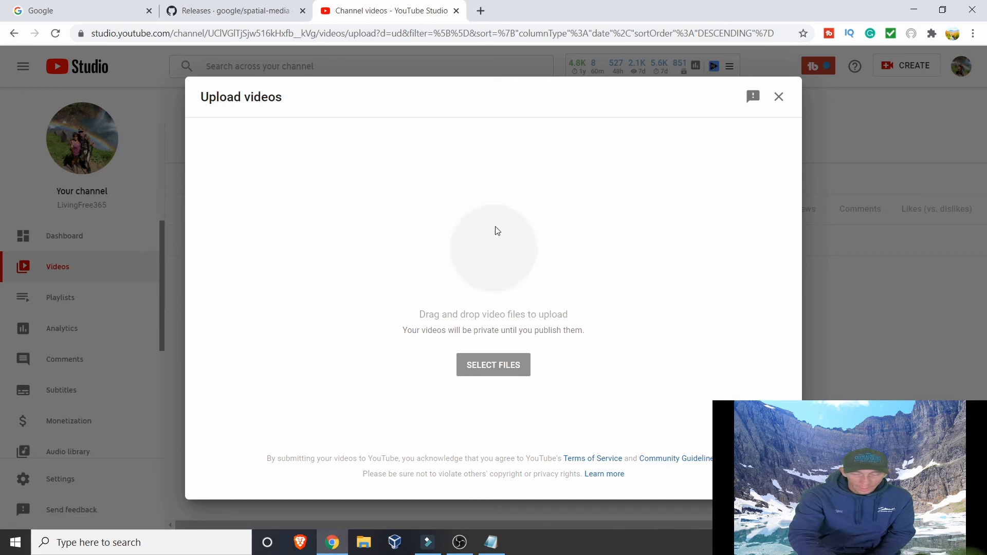
click(493, 364)
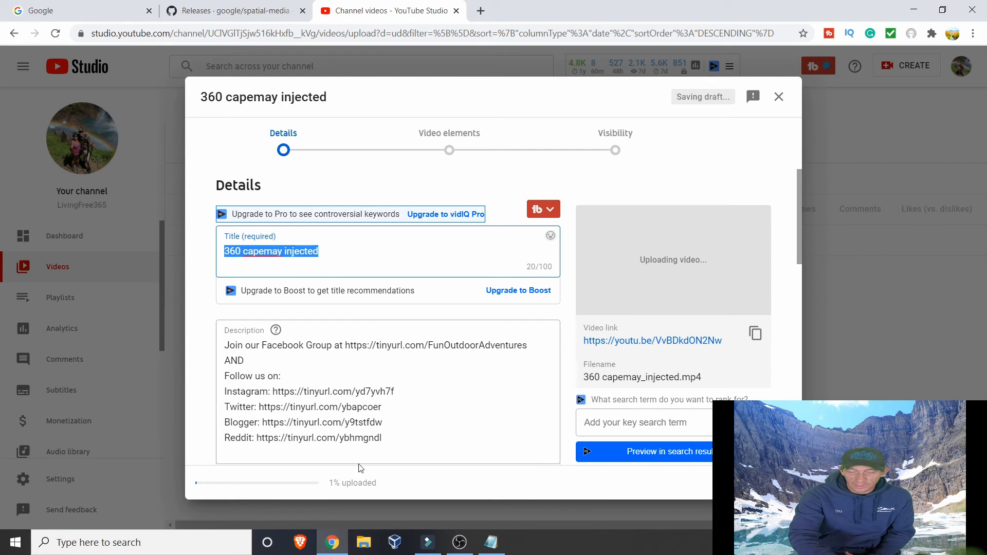
mouse_move(201, 485)
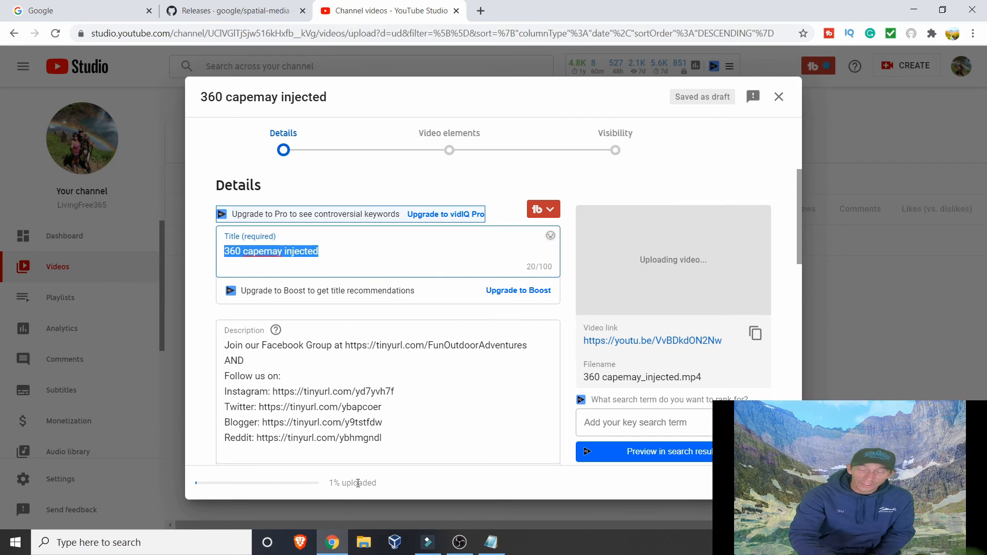
mouse_move(344, 273)
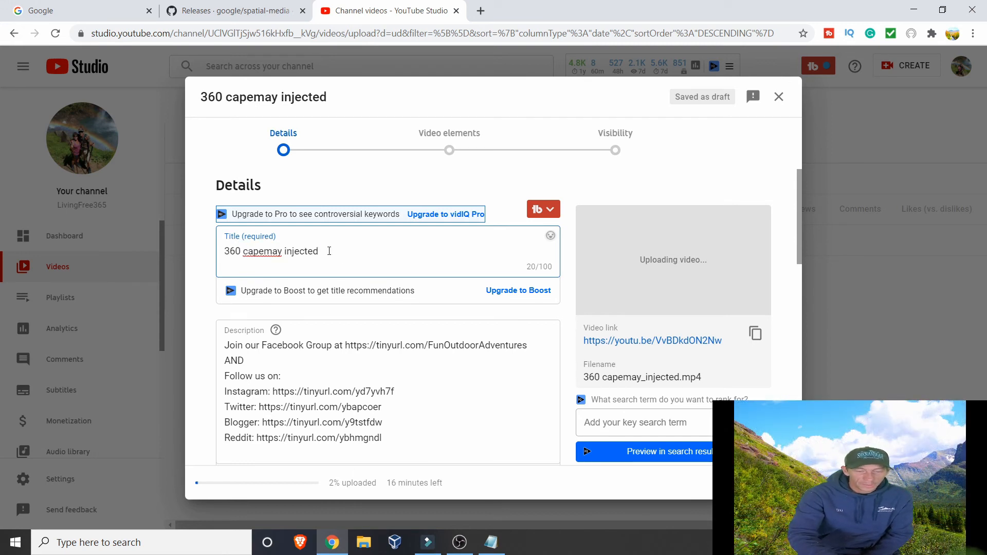
- Clear the video's Title field and review the remaining upload Details options
text(isfvia sfu)
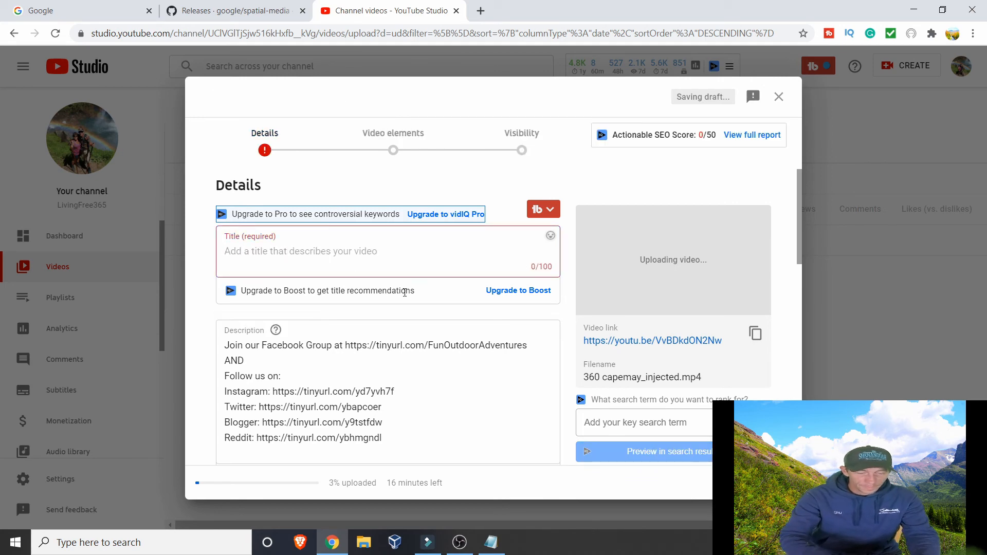
scroll(down, 3)
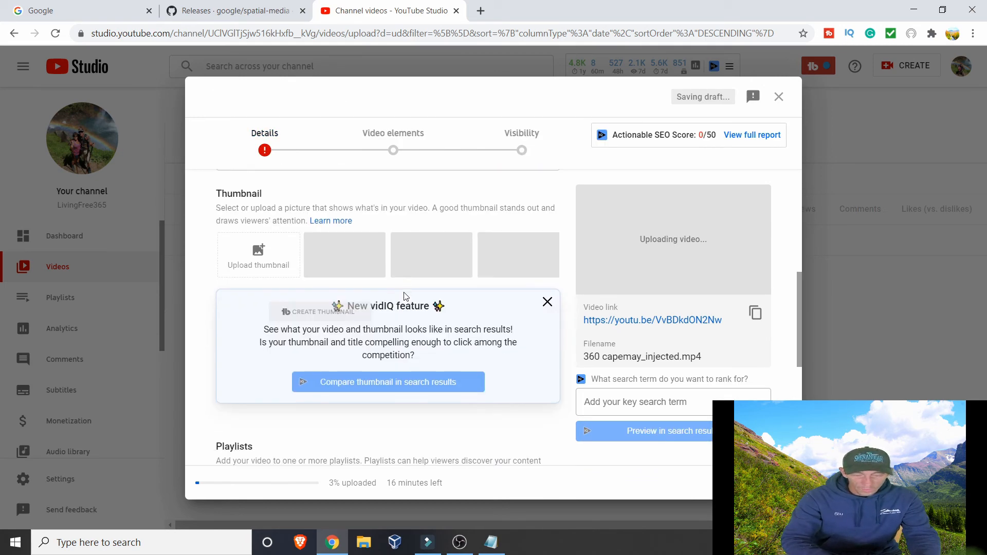
scroll(down, 3)
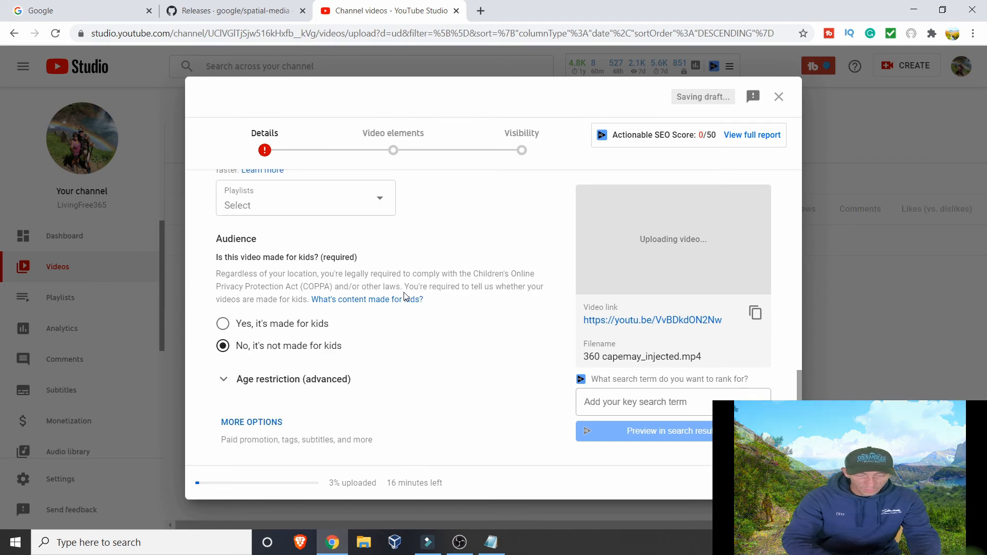
scroll(up, 3)
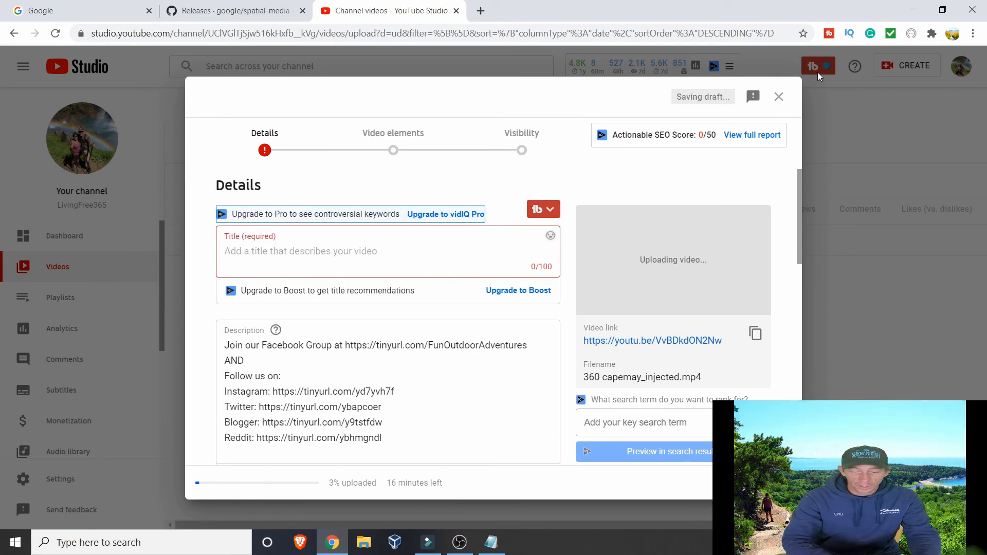
mouse_move(568, 191)
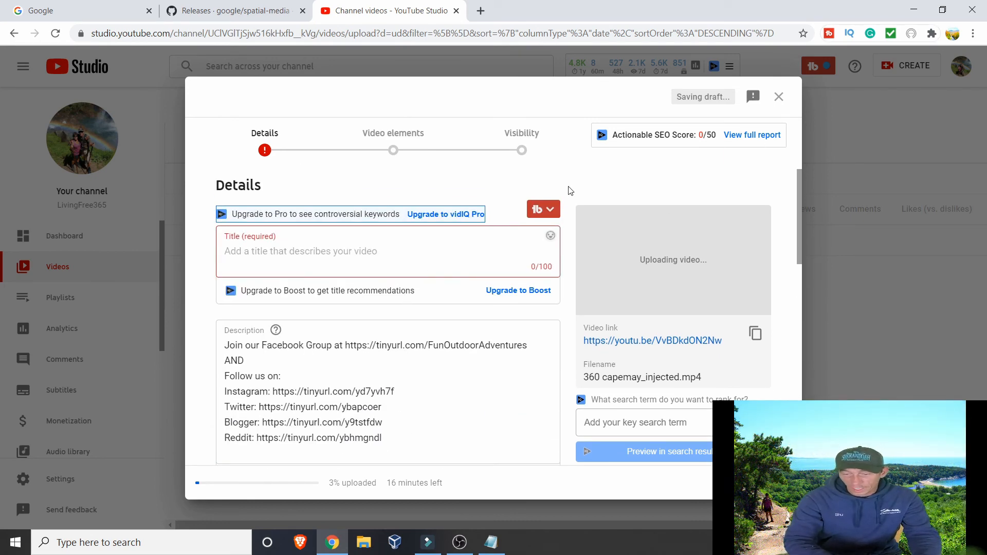